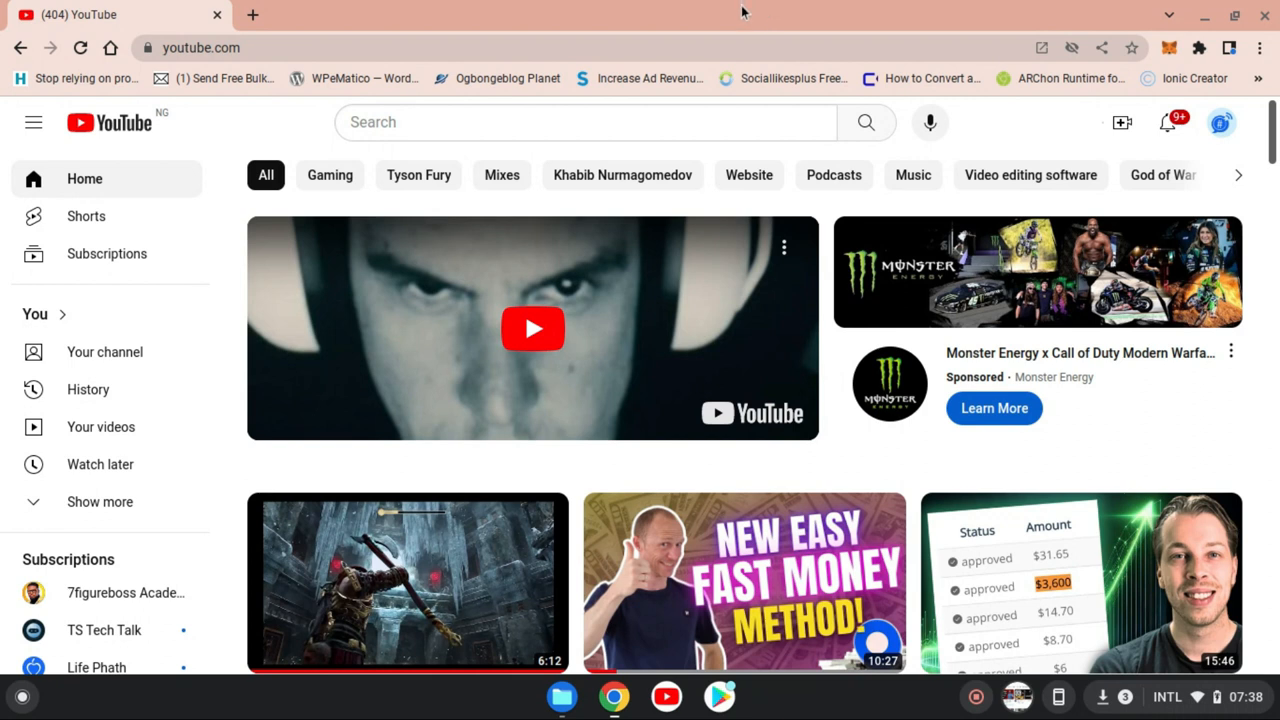
pyautogui.moveTo(596, 20)
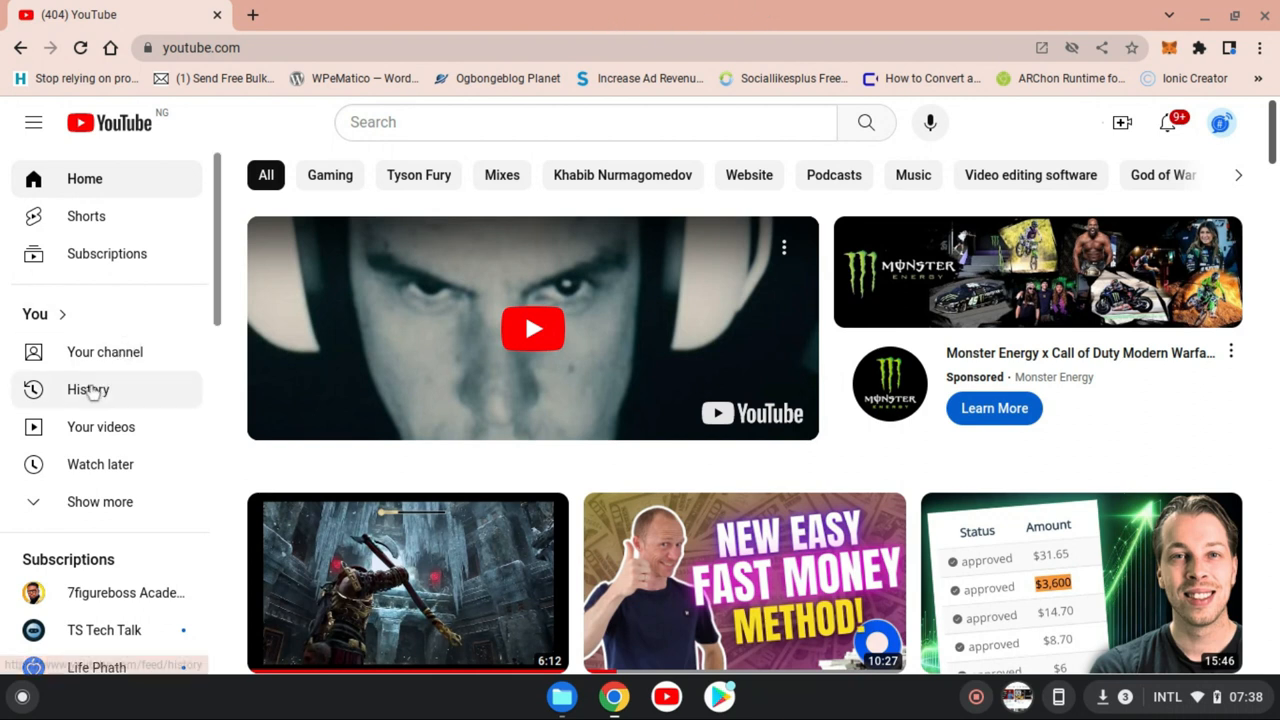
# Step: Open the watch history page from the YouTube left sidebar
pyautogui.click(88, 388)
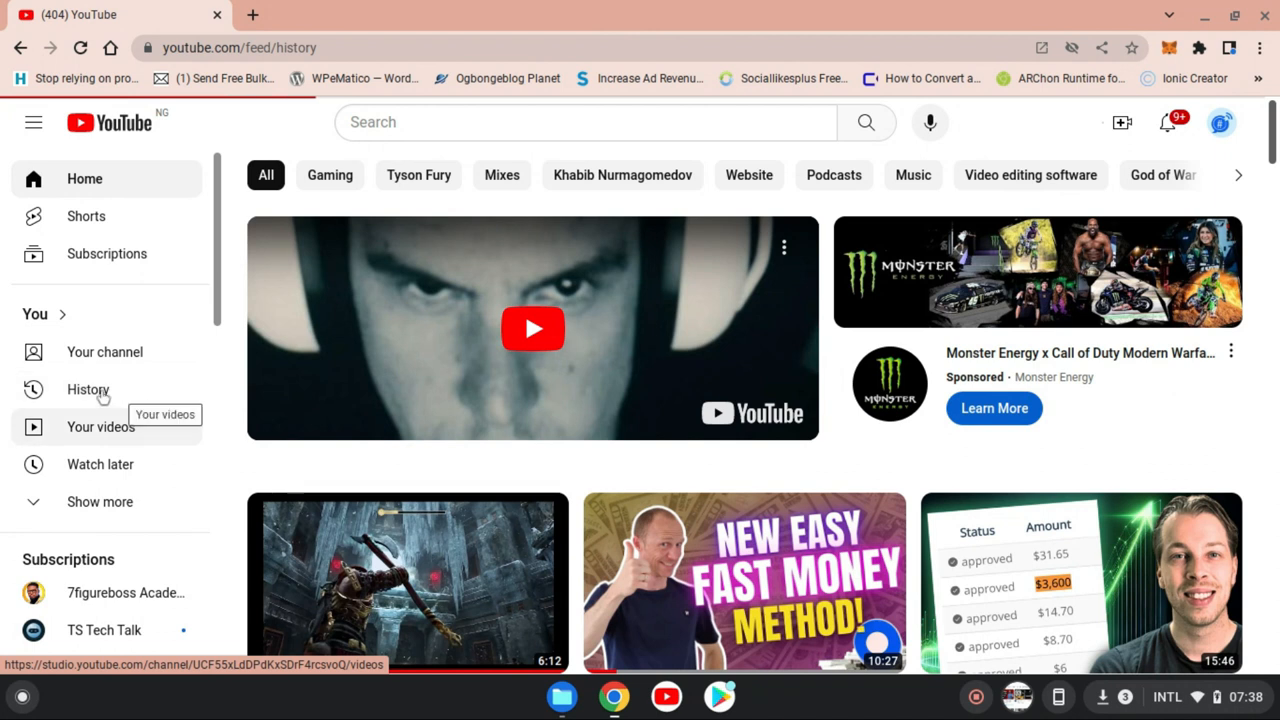
pyautogui.click(88, 388)
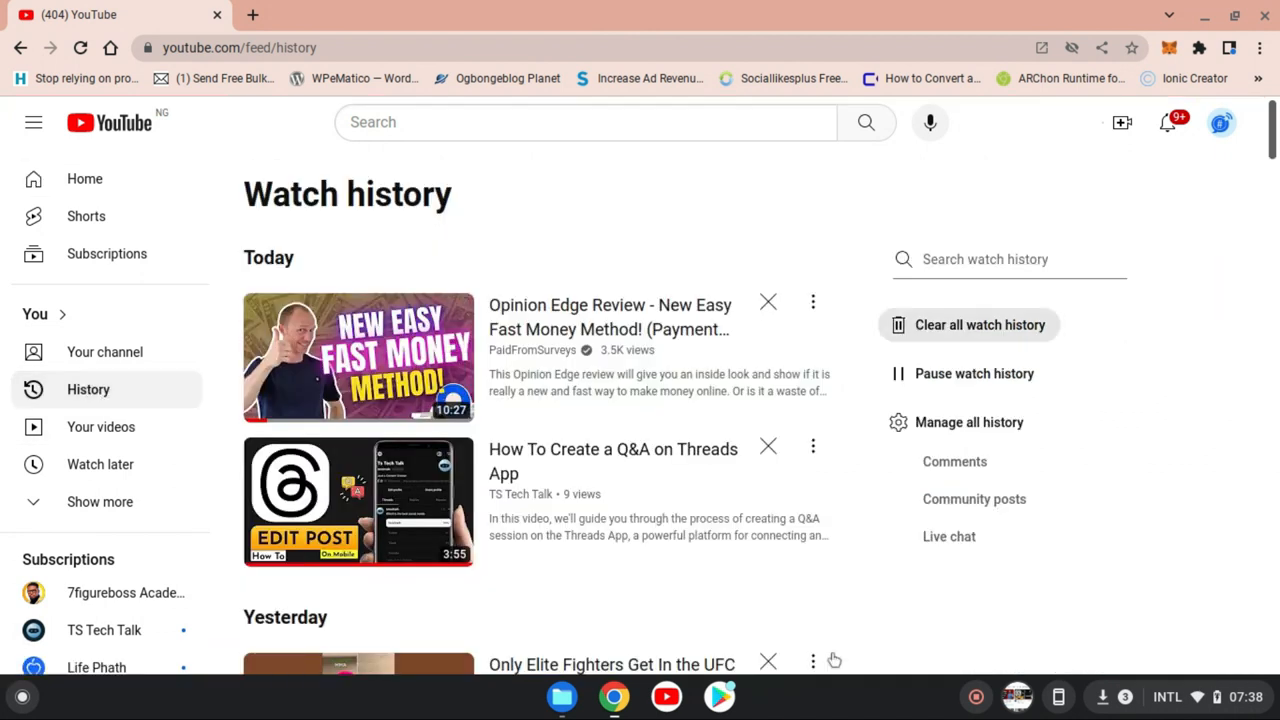
pyautogui.moveTo(600, 336)
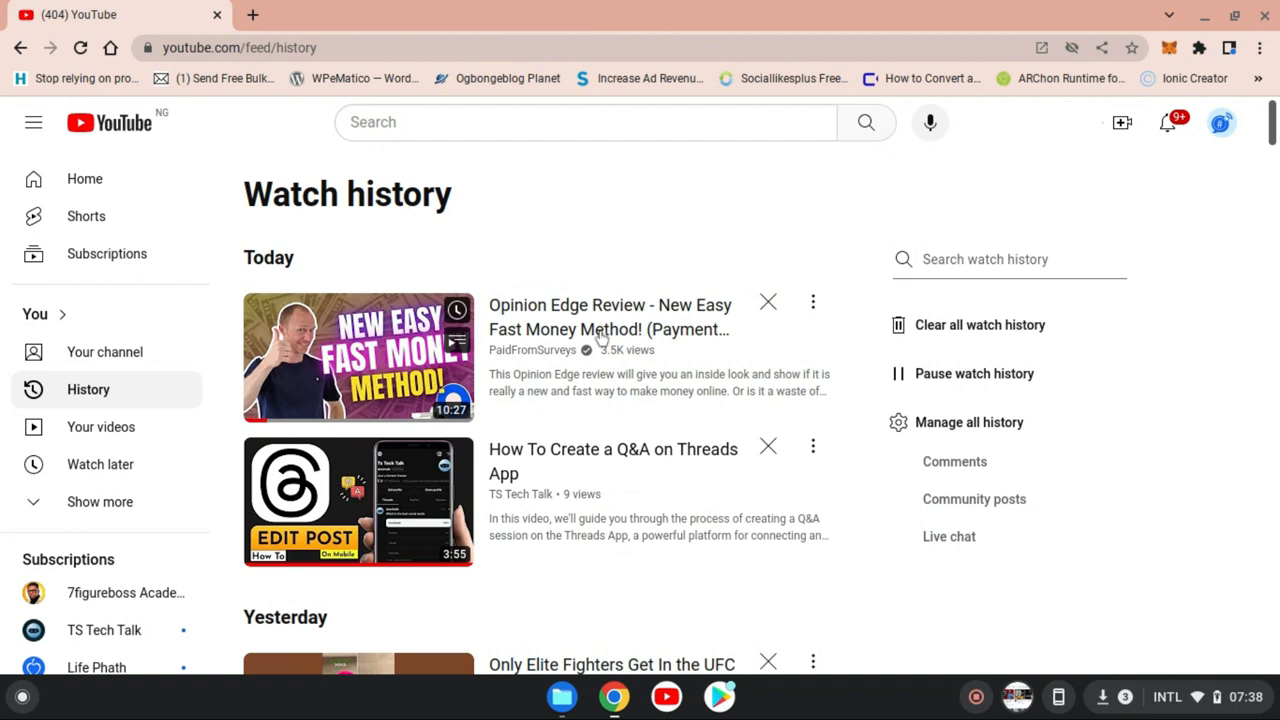
pyautogui.moveTo(600, 328)
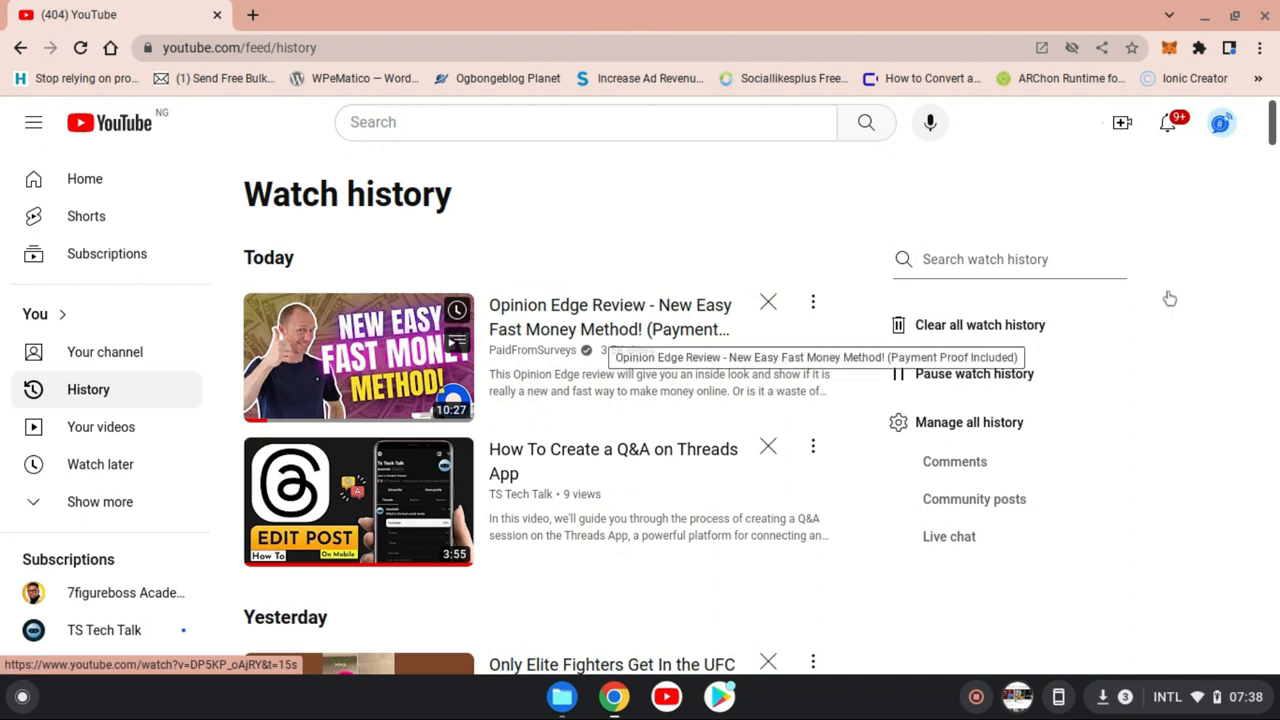
pyautogui.moveTo(968, 422)
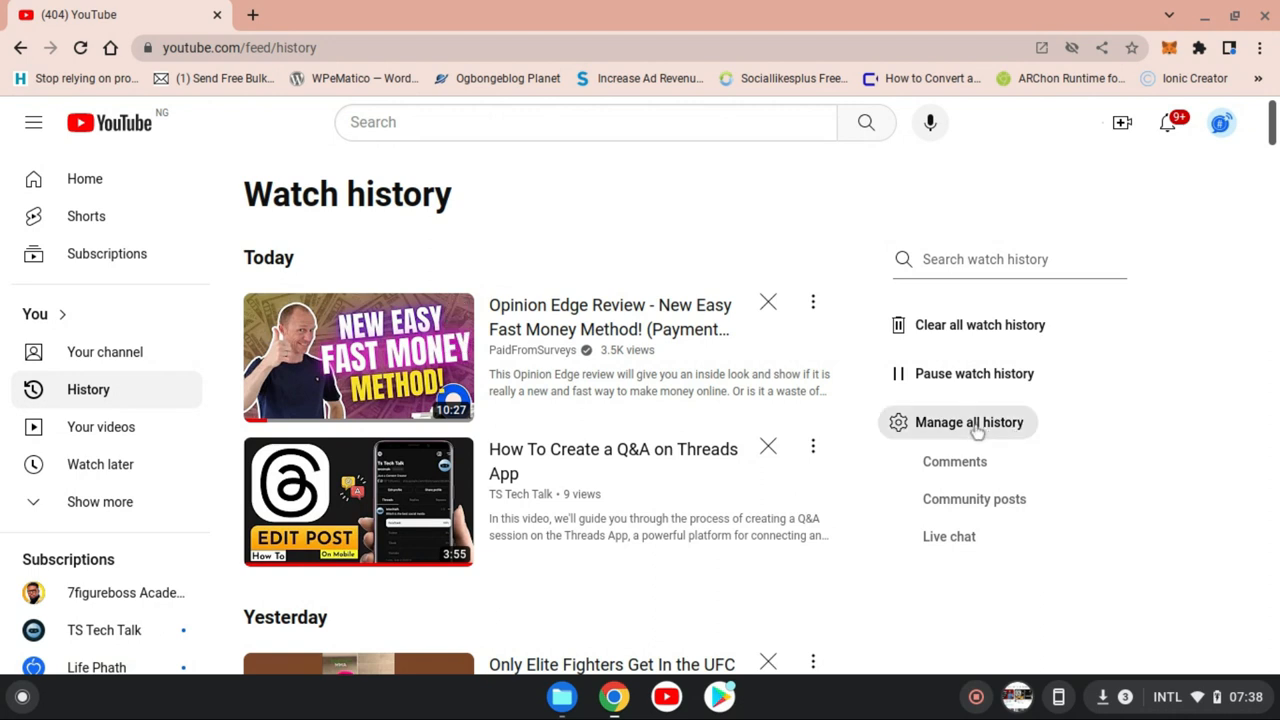
# Step: Open the full YouTube History listing in My Activity via Manage all history
pyautogui.click(968, 422)
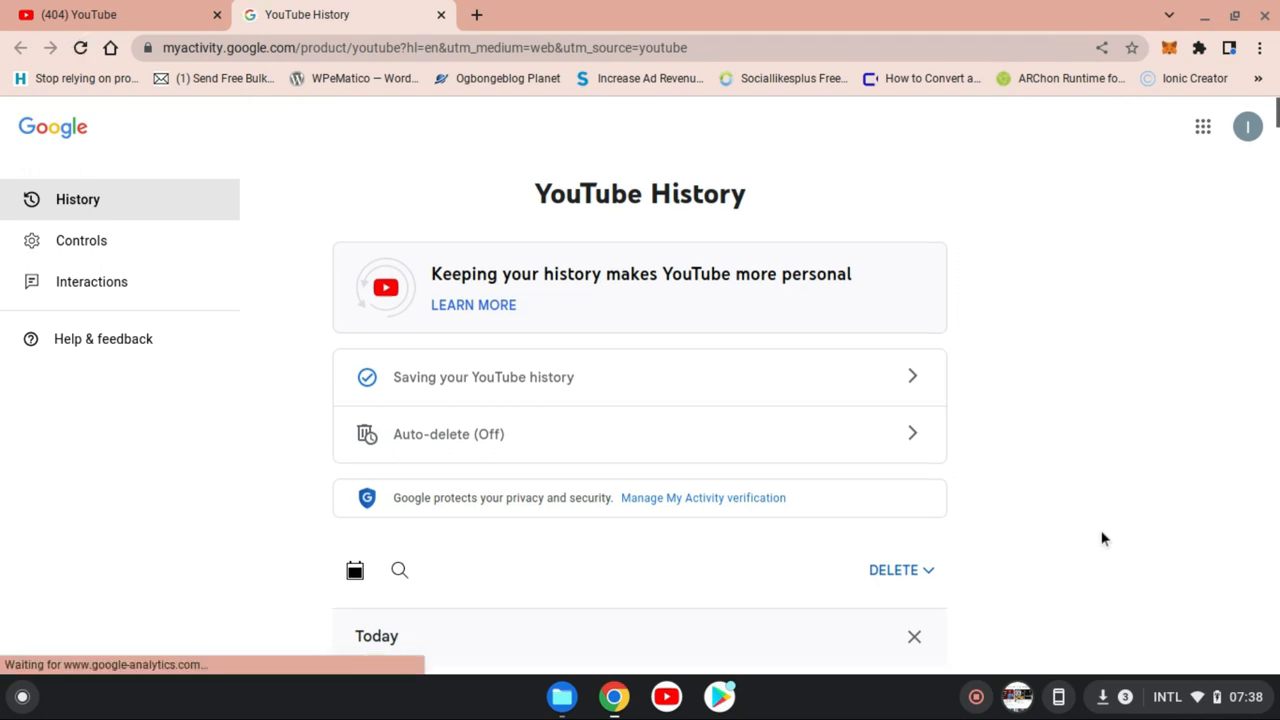
pyautogui.scroll(-3)
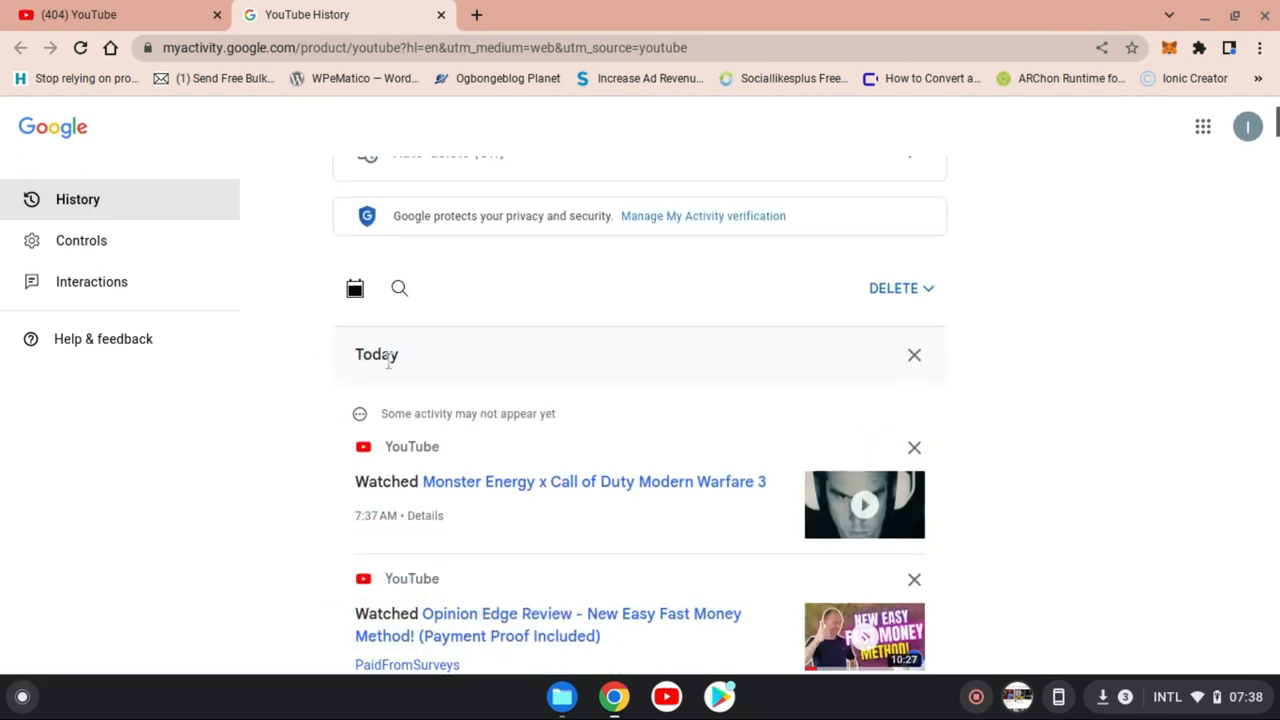
pyautogui.moveTo(440, 404)
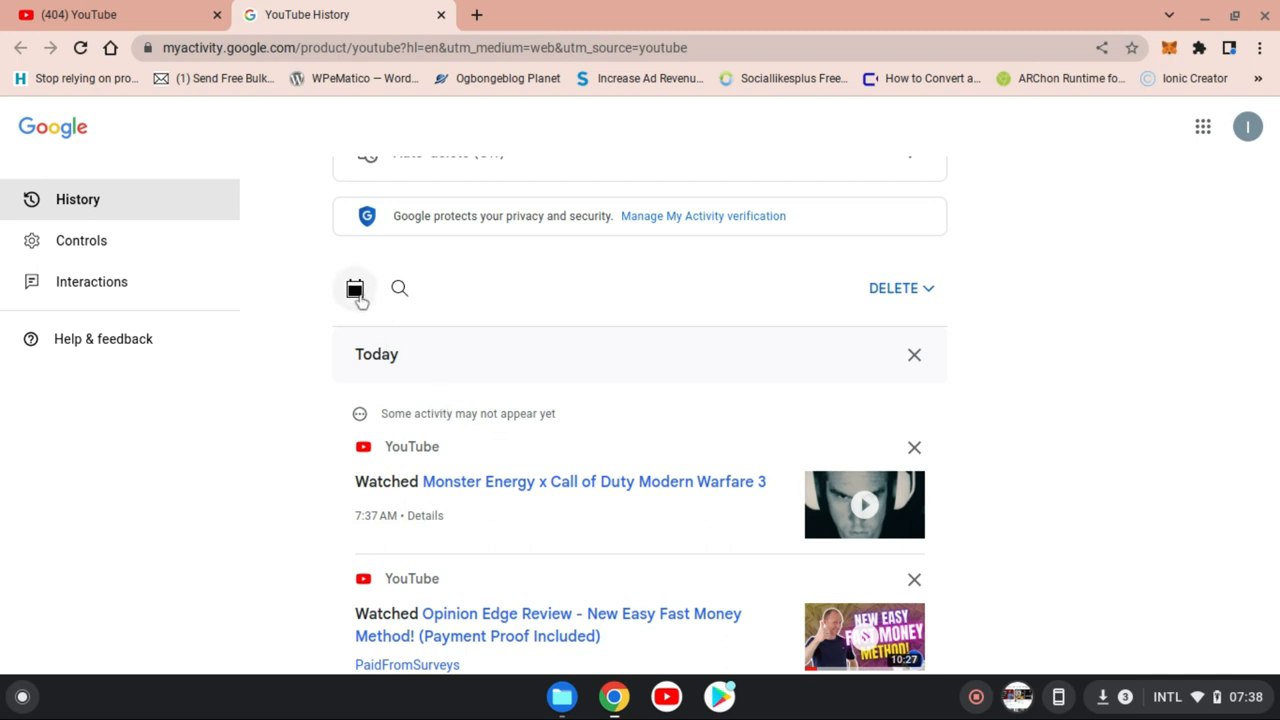
# Step: Choose November 1, 2022 as the show-history-older-than cutoff date
pyautogui.click(356, 288)
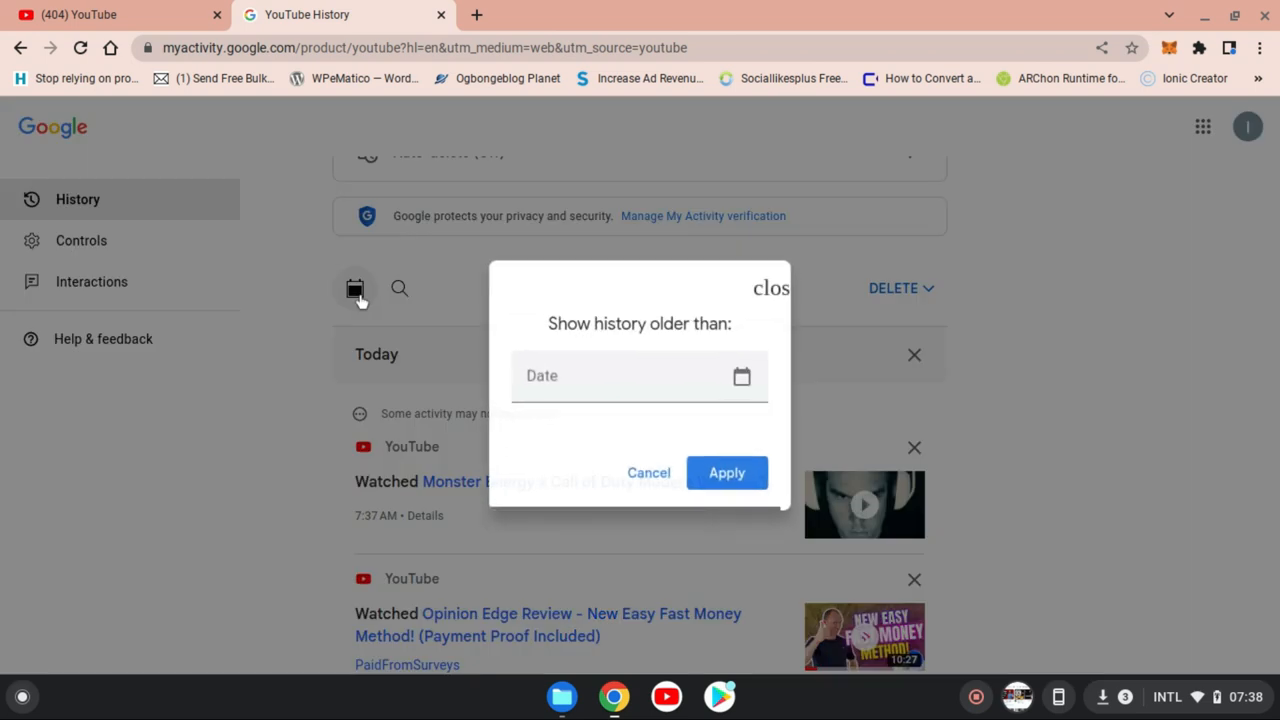
pyautogui.click(620, 376)
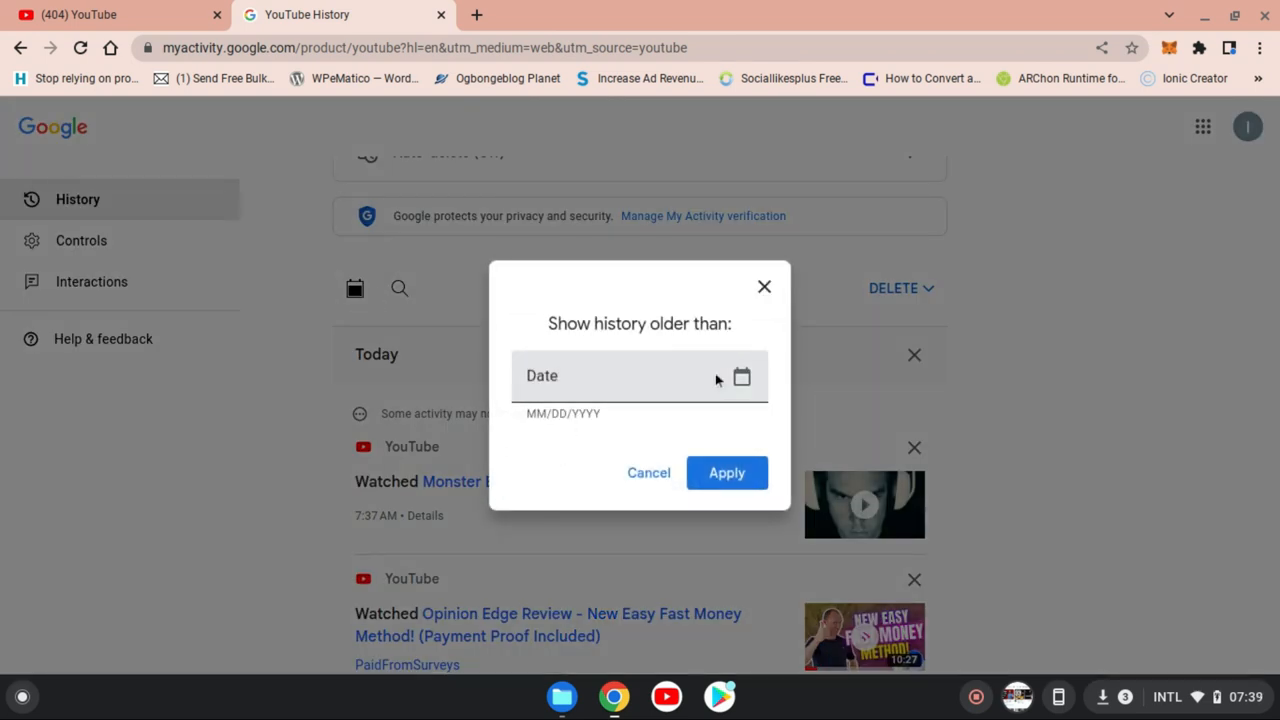
pyautogui.moveTo(758, 408)
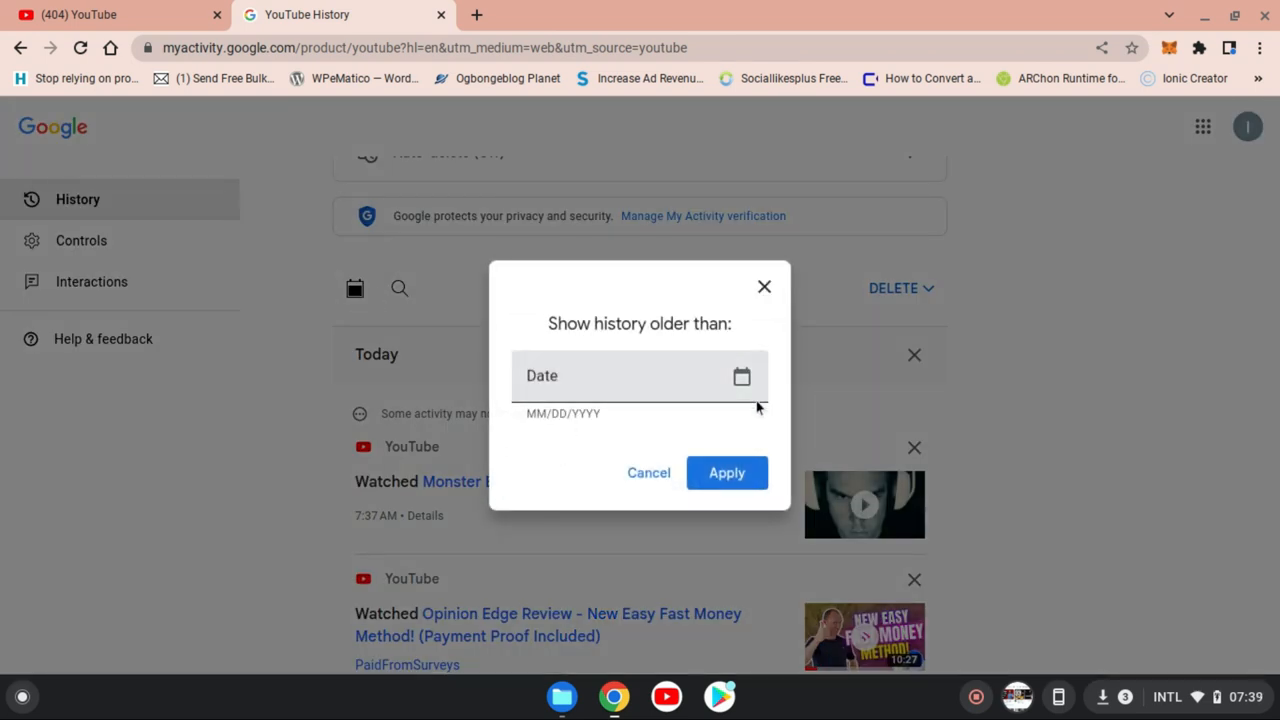
pyautogui.click(740, 376)
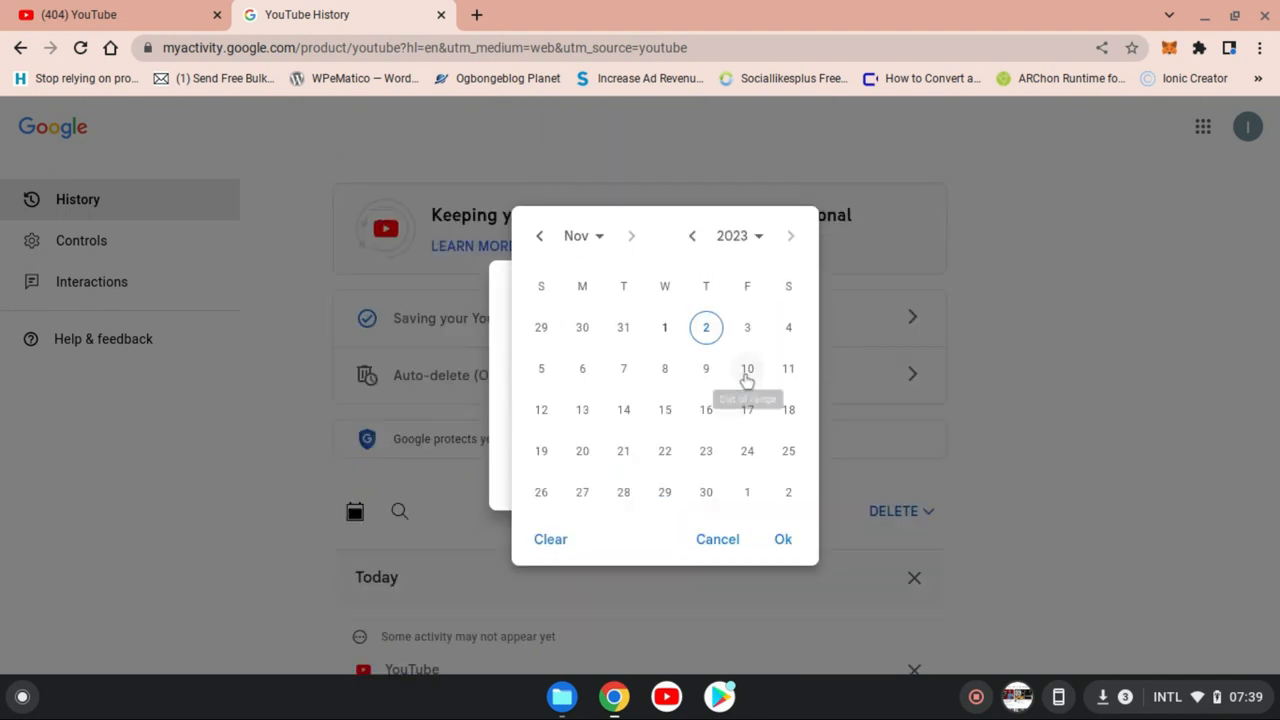
pyautogui.moveTo(746, 328)
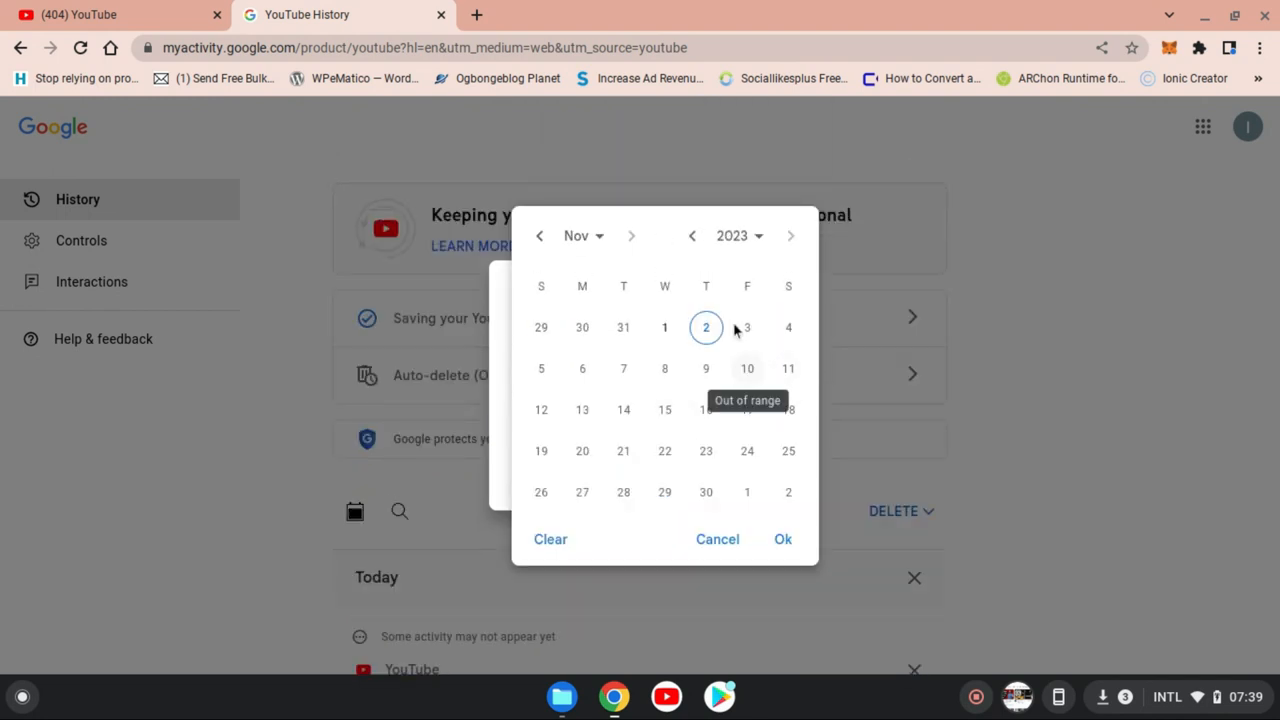
pyautogui.click(740, 236)
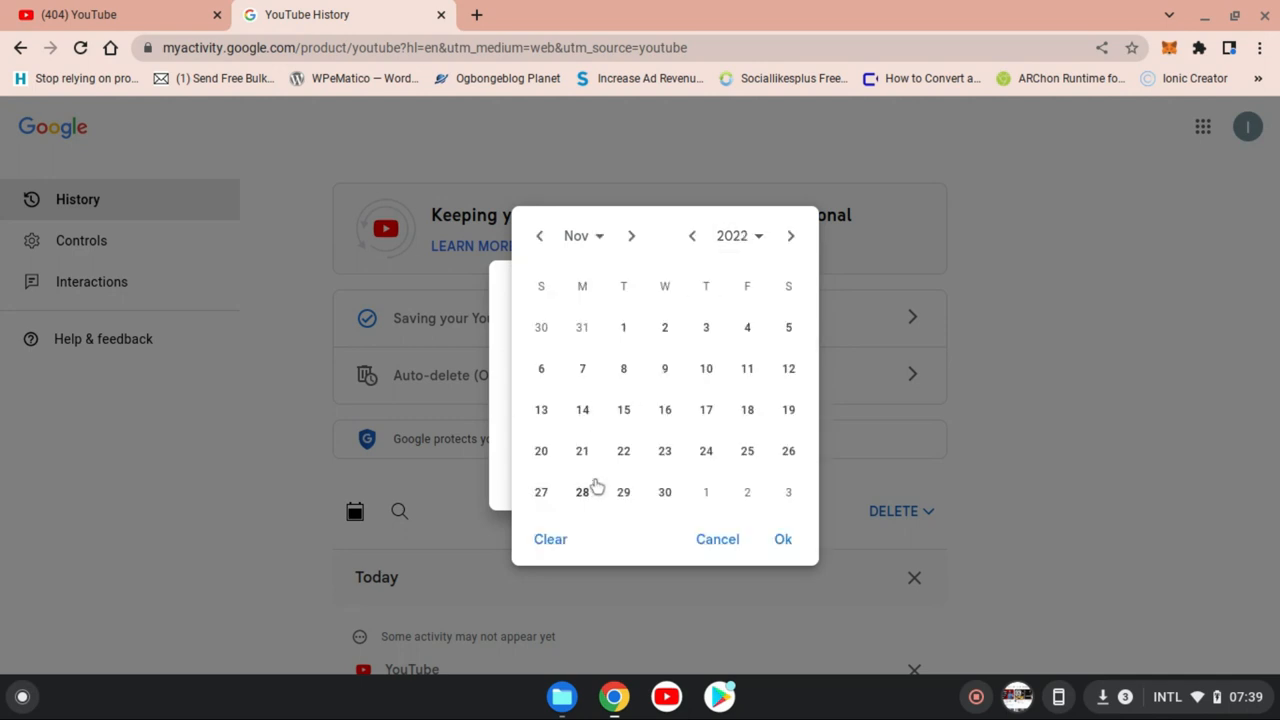
pyautogui.moveTo(734, 368)
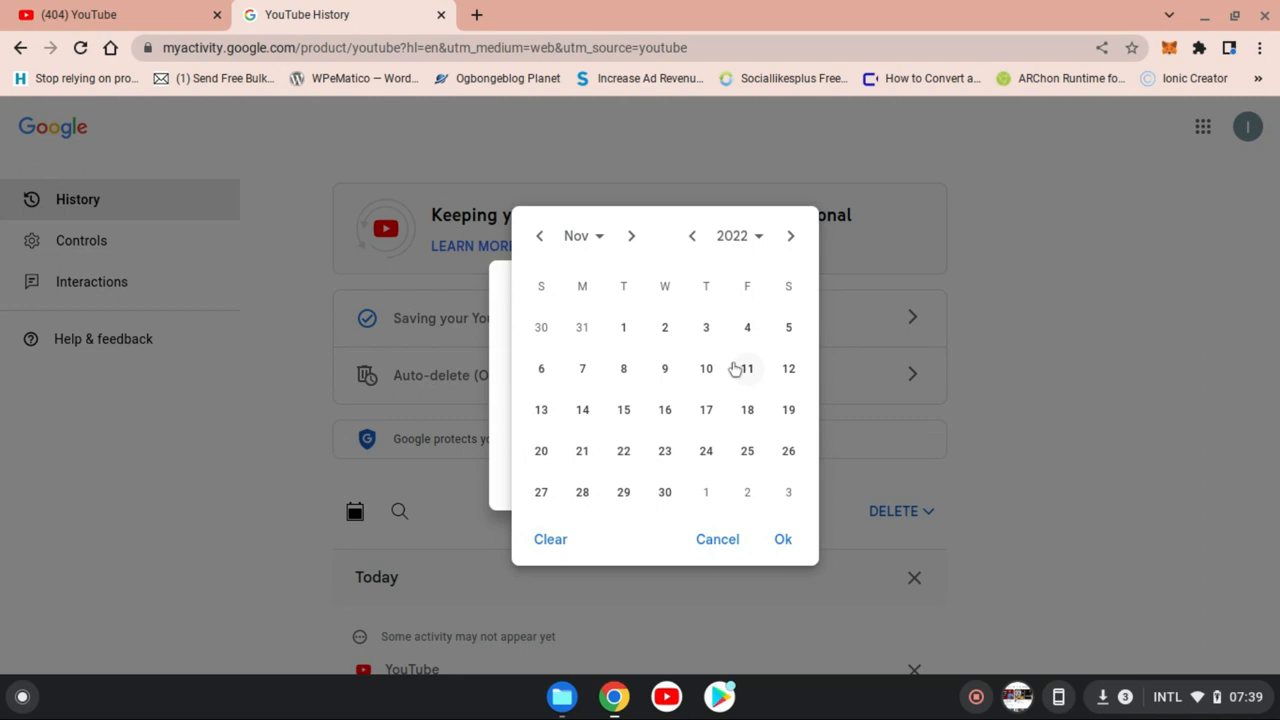
pyautogui.moveTo(728, 376)
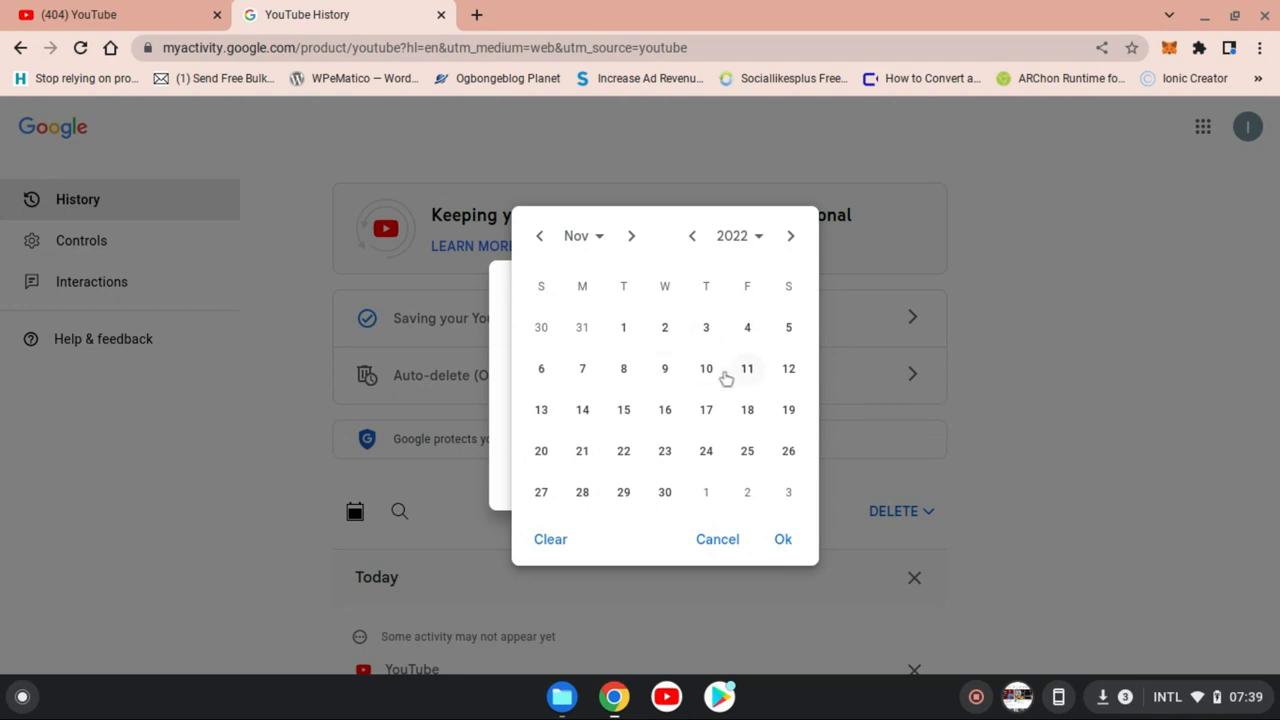
pyautogui.click(624, 328)
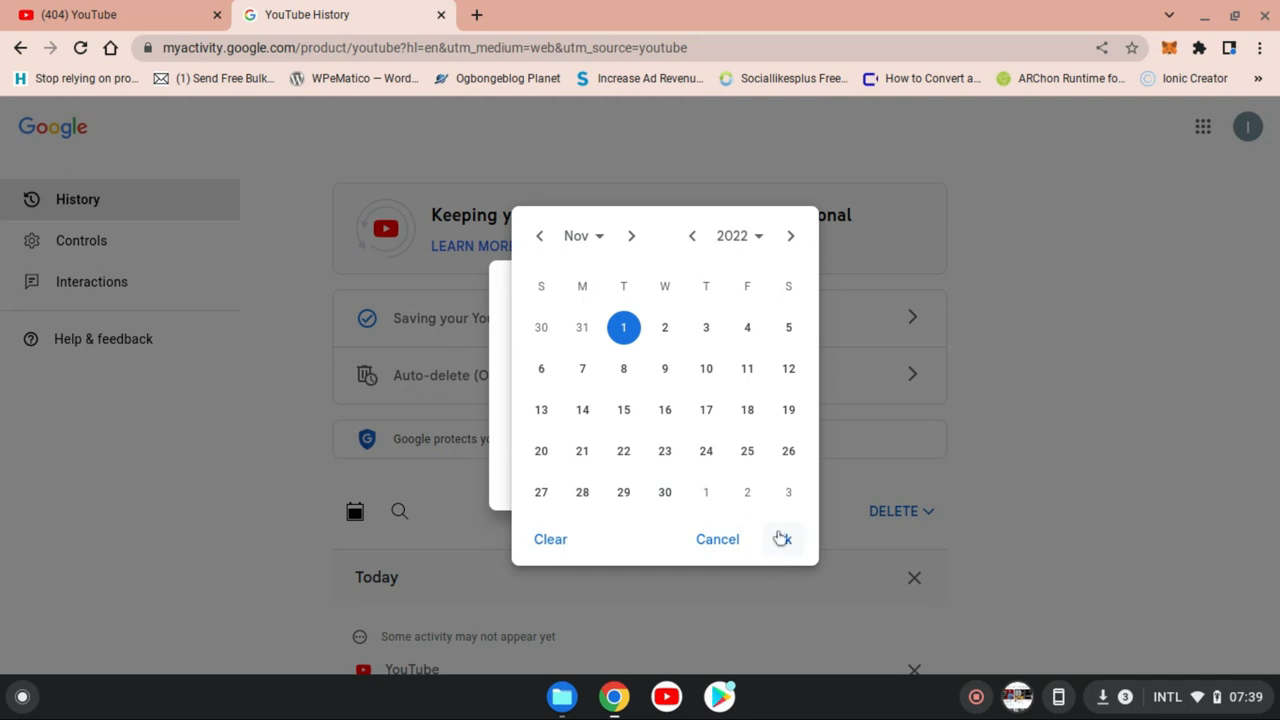
pyautogui.click(782, 540)
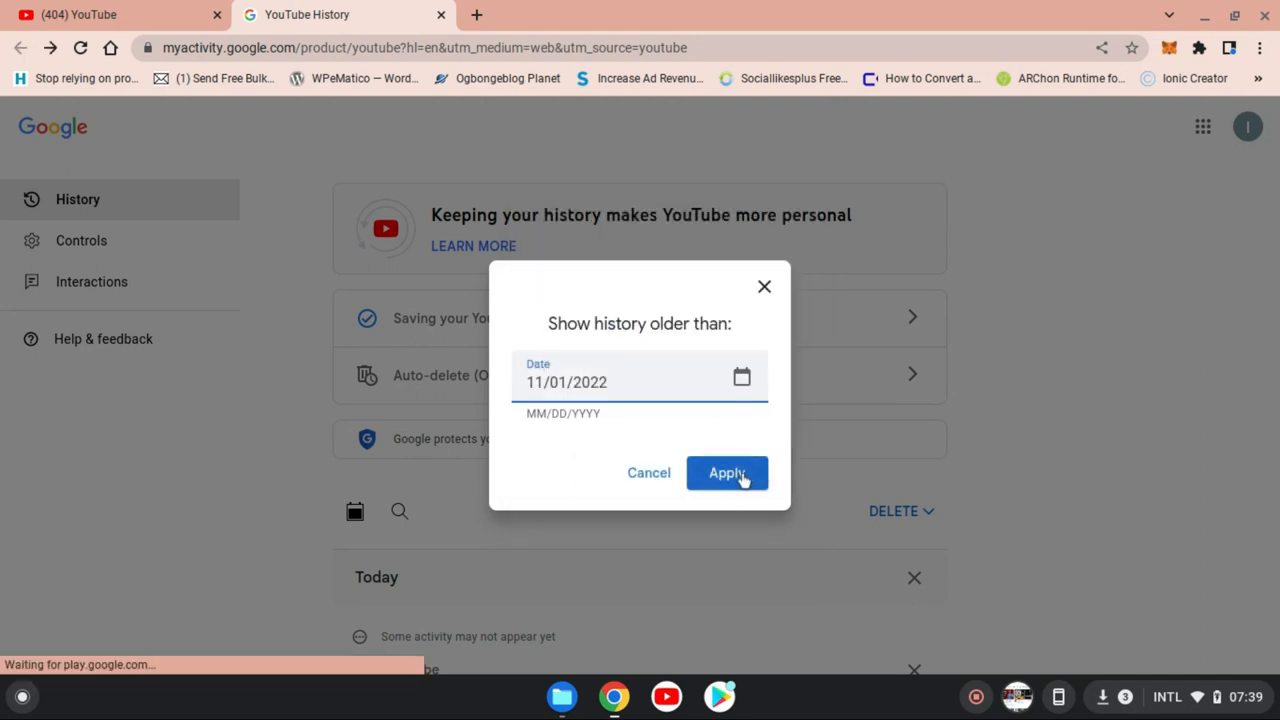
# Step: Apply the before Nov 1, 2022 filter and review the filtered history results
pyautogui.click(728, 472)
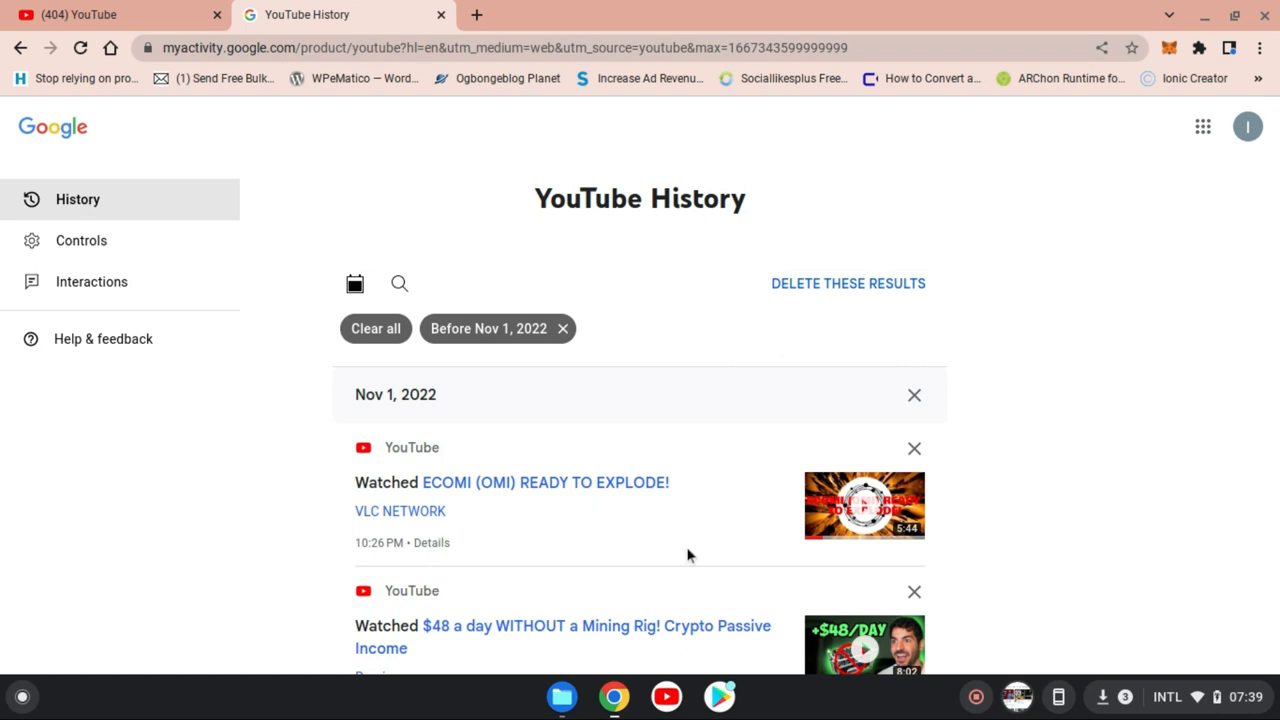
pyautogui.moveTo(384, 390)
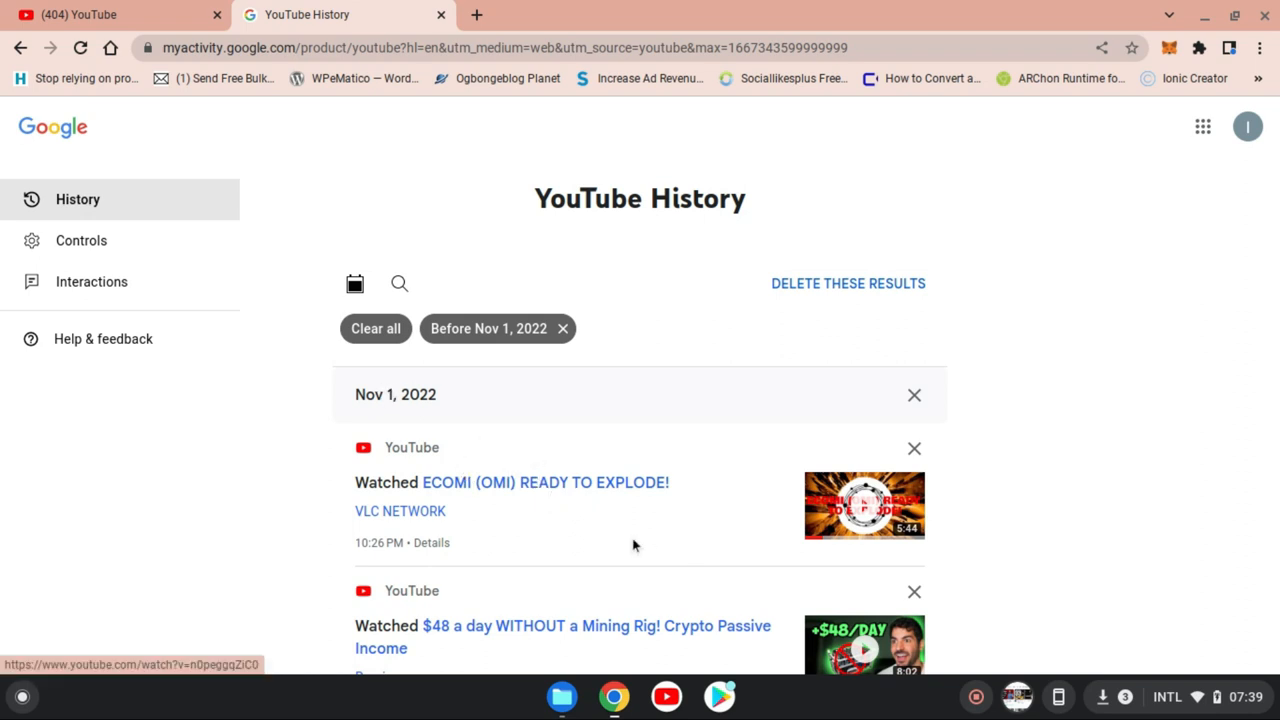
pyautogui.scroll(-3)
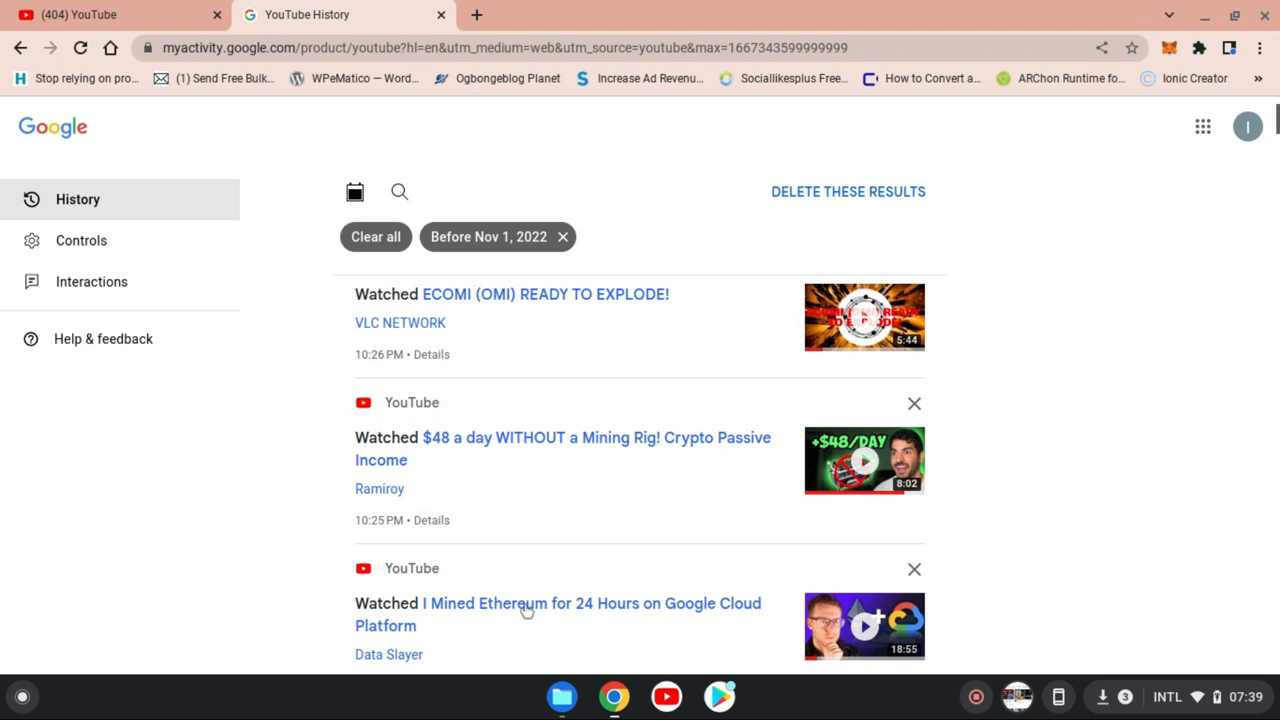
pyautogui.scroll(-3)
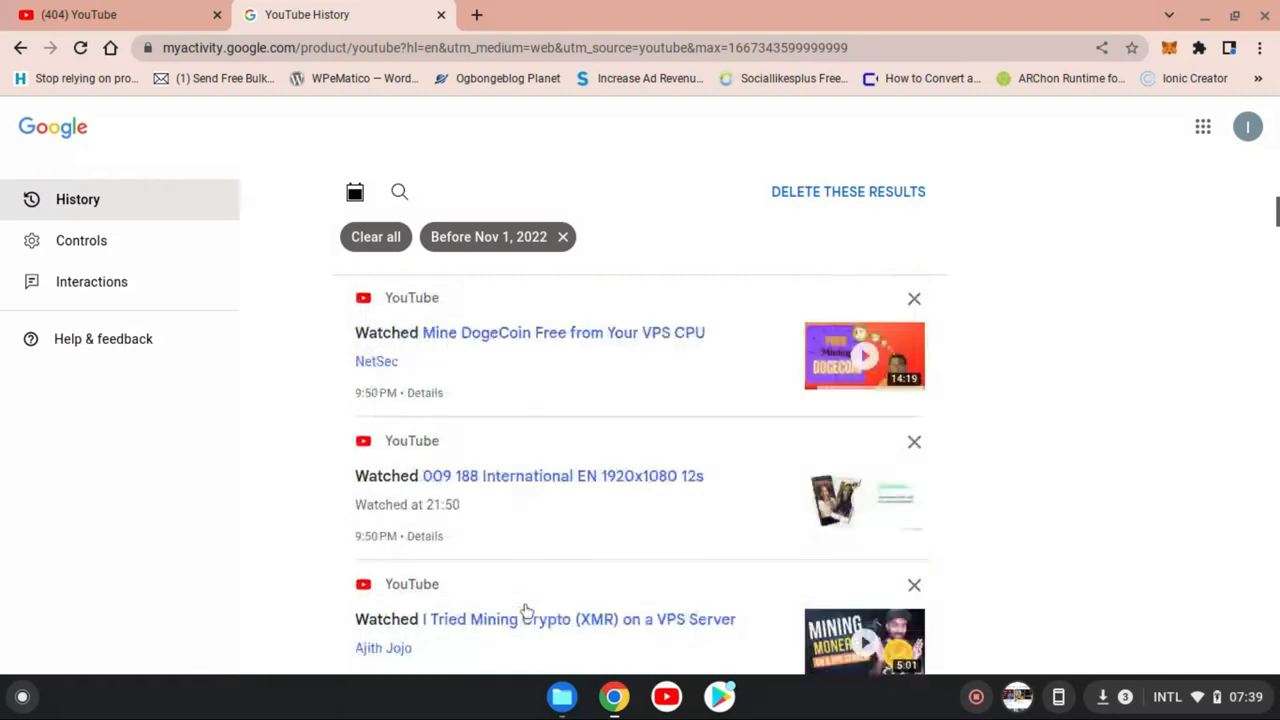
pyautogui.scroll(-3)
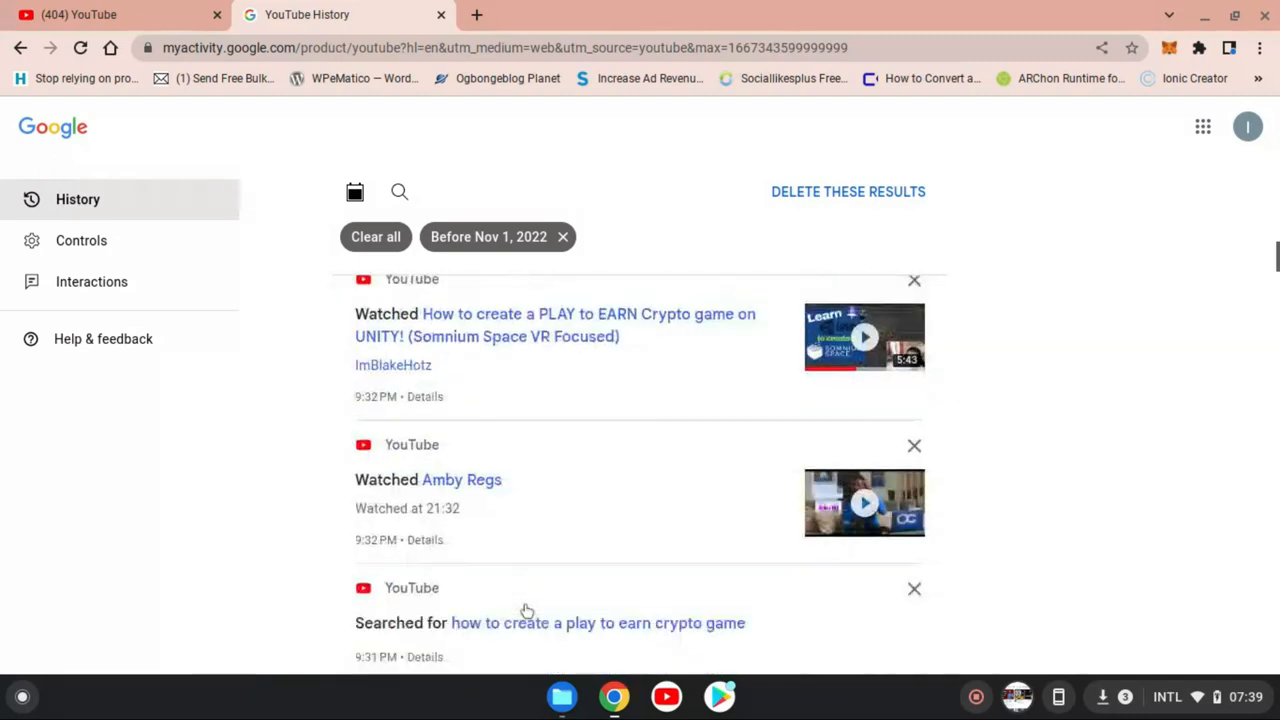
pyautogui.scroll(-3)
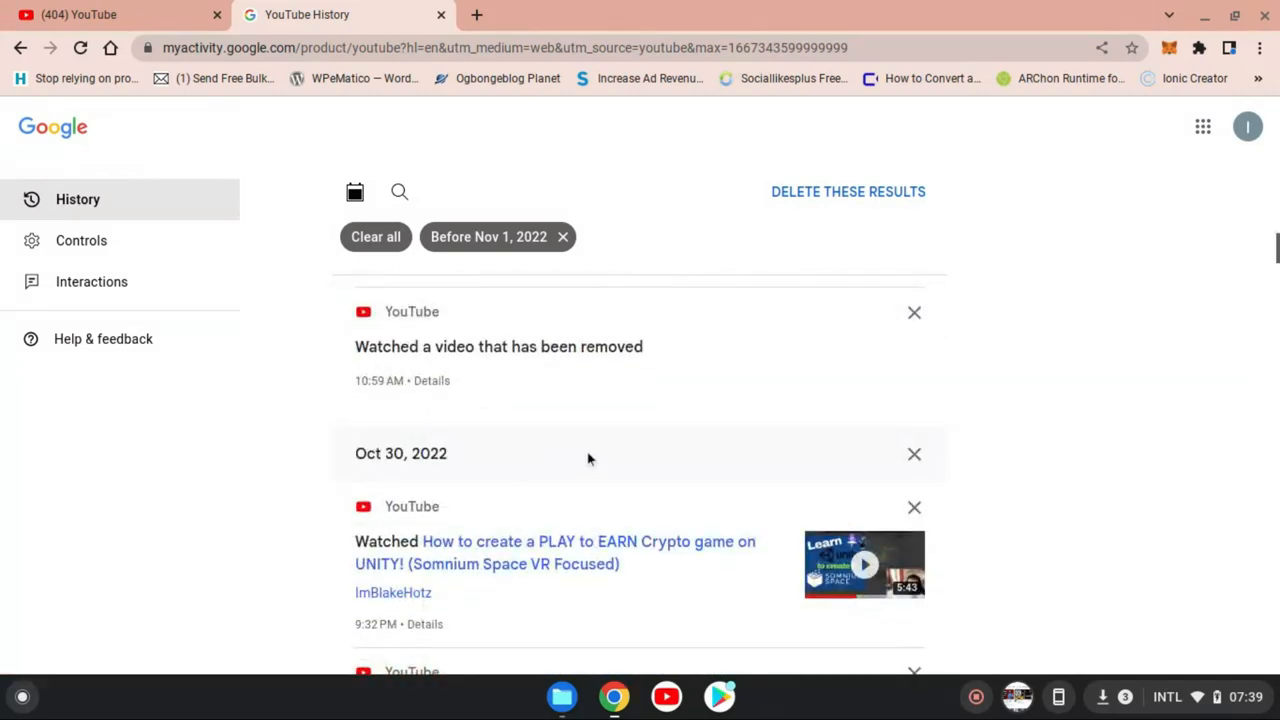
pyautogui.moveTo(1100, 360)
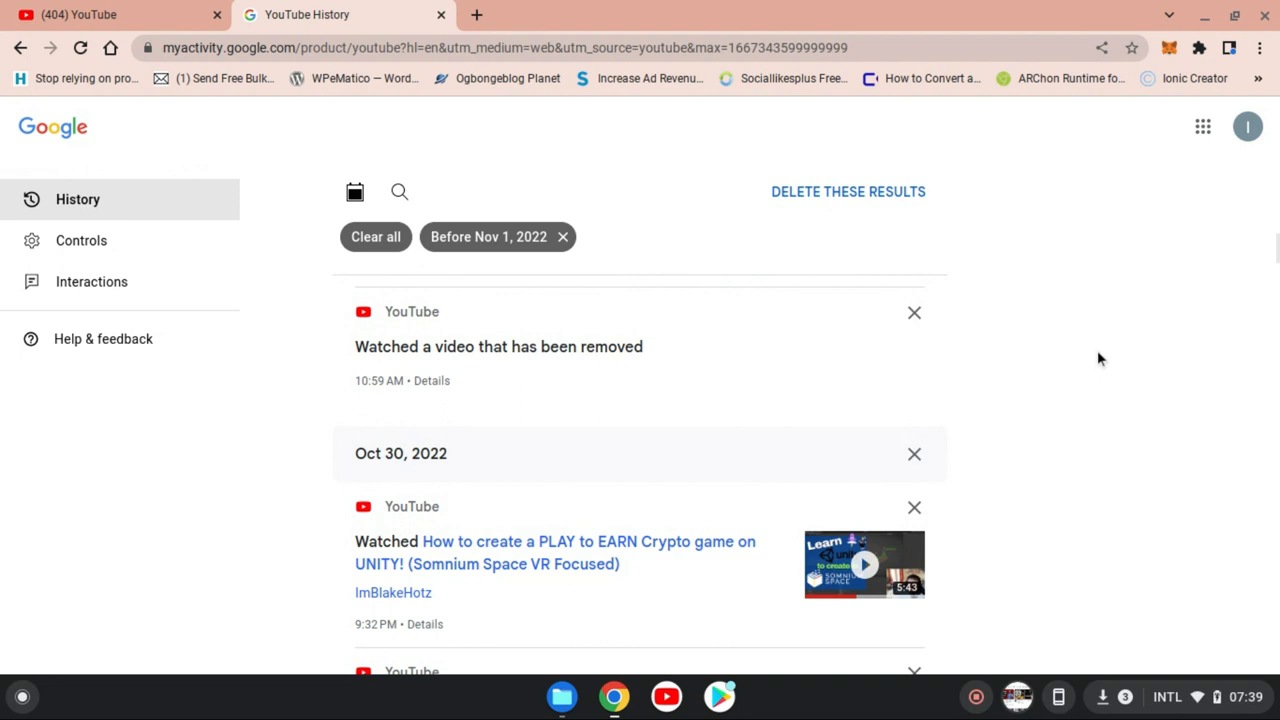
pyautogui.moveTo(476, 158)
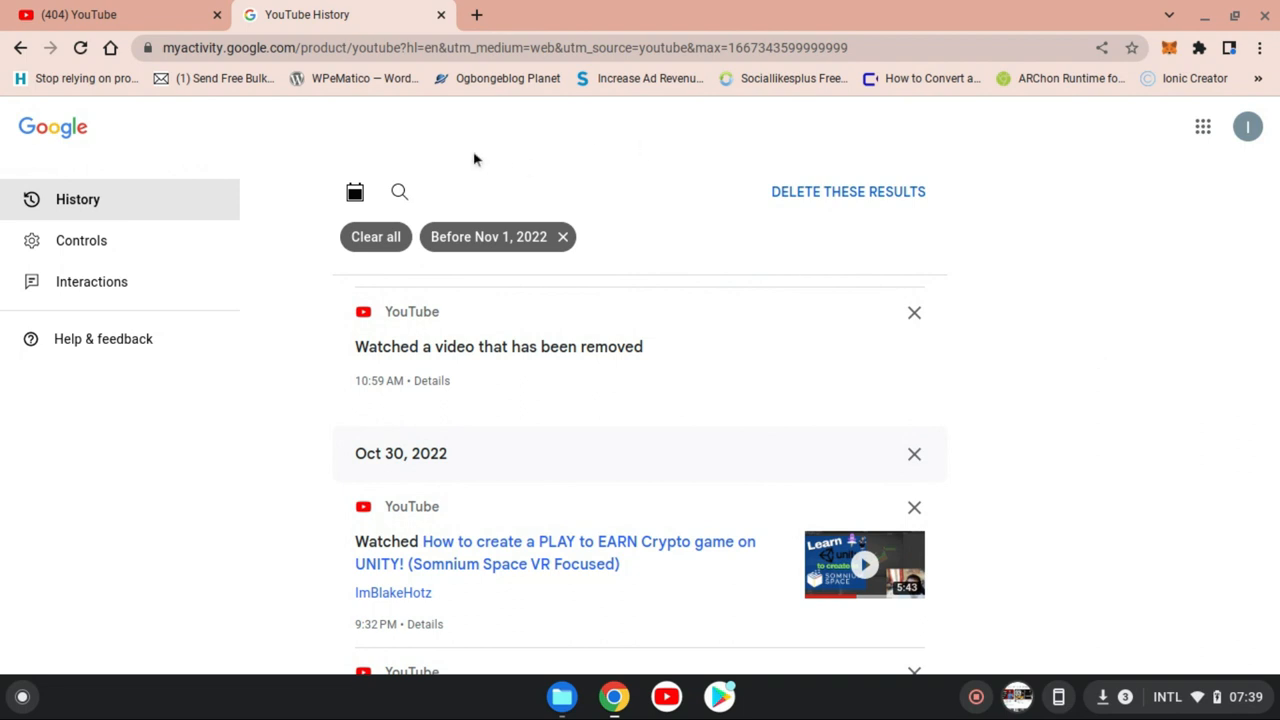
pyautogui.click(488, 236)
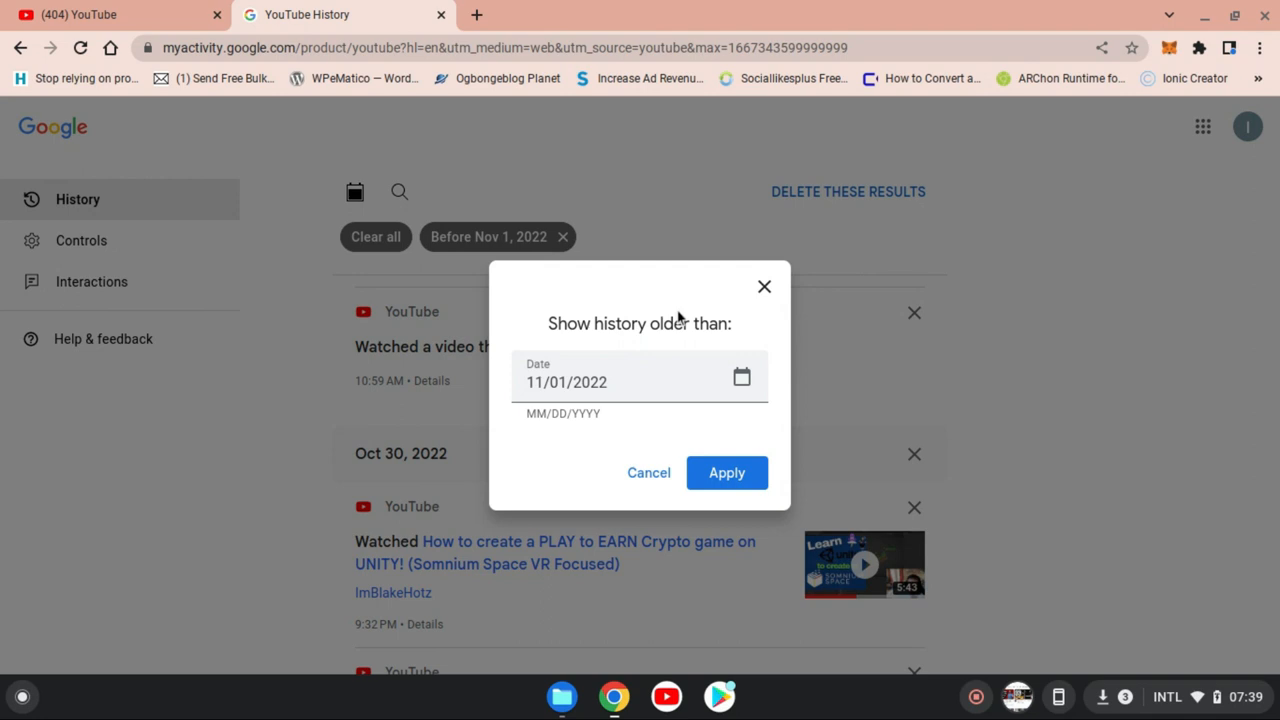
# Step: Change the older-than cutoff to November 6, 2019 and apply it to the history
pyautogui.click(742, 378)
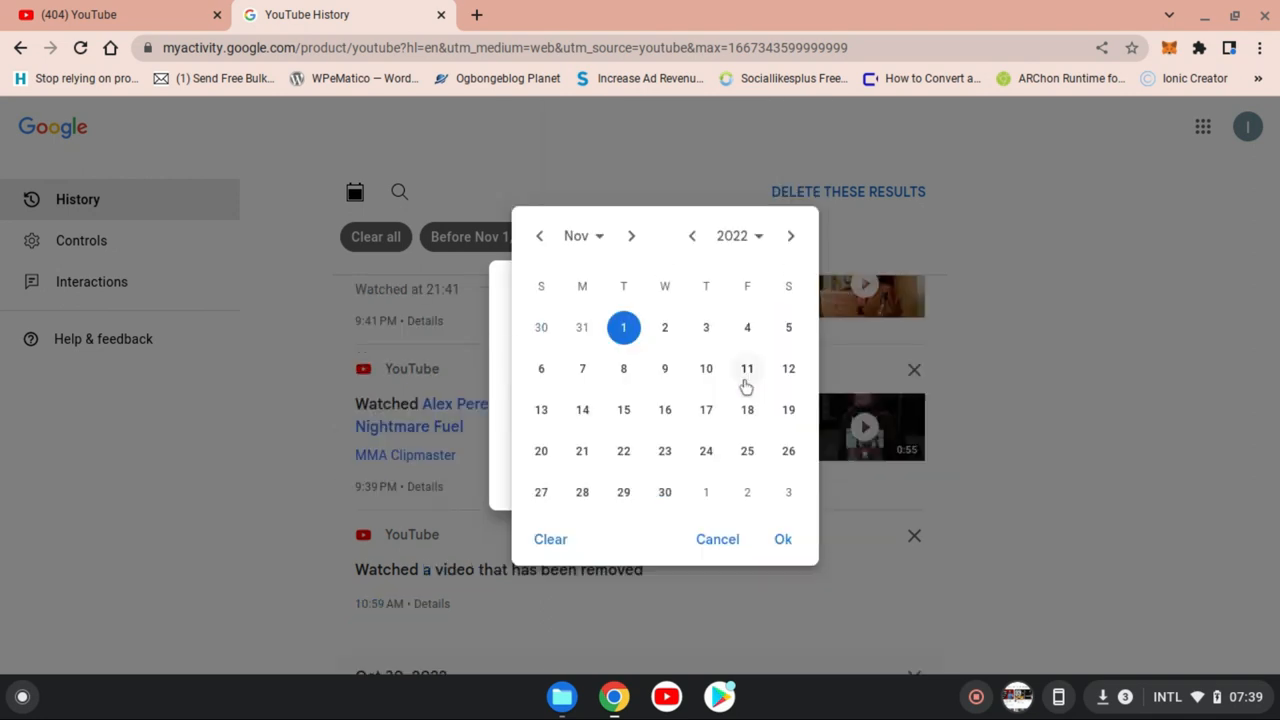
pyautogui.click(740, 236)
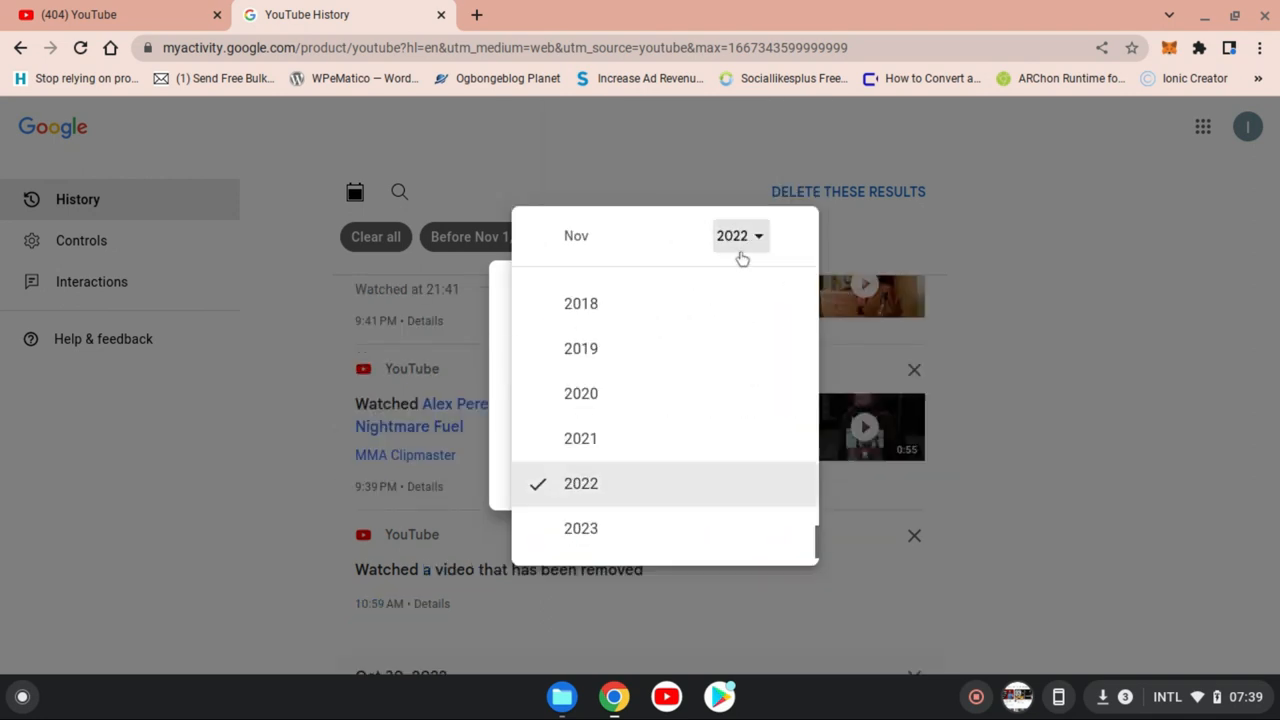
pyautogui.moveTo(610, 392)
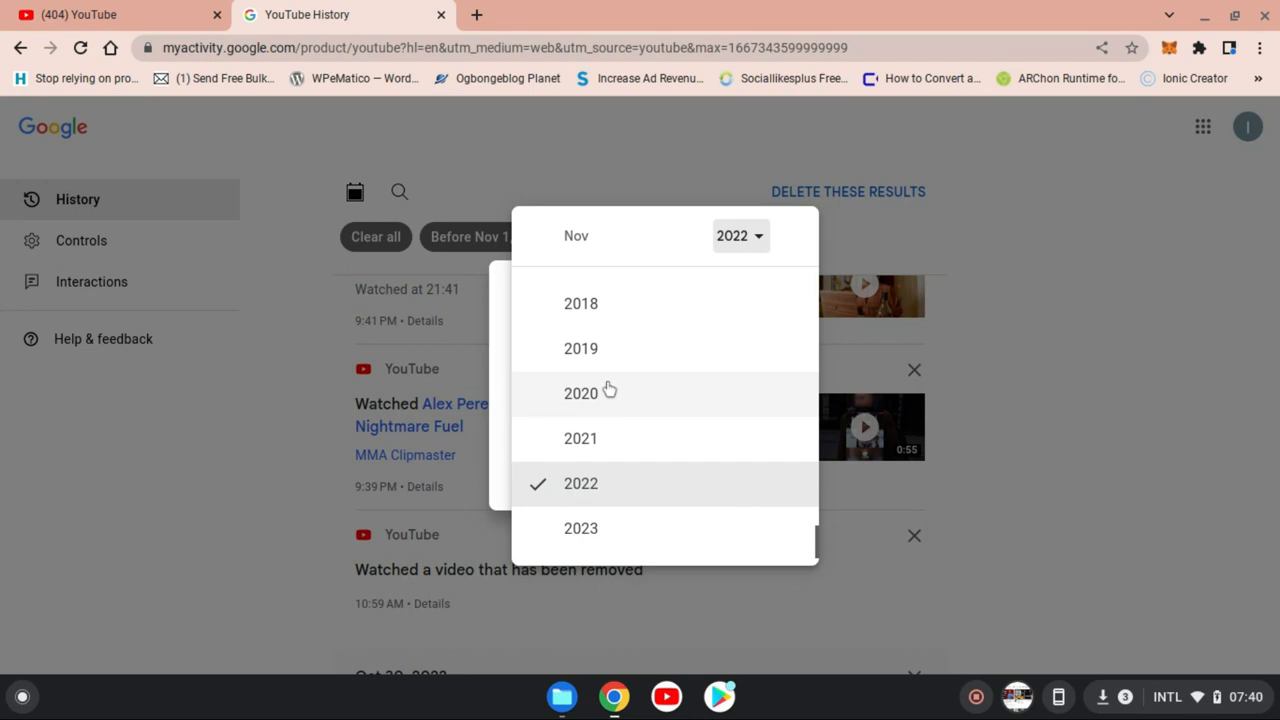
pyautogui.moveTo(624, 374)
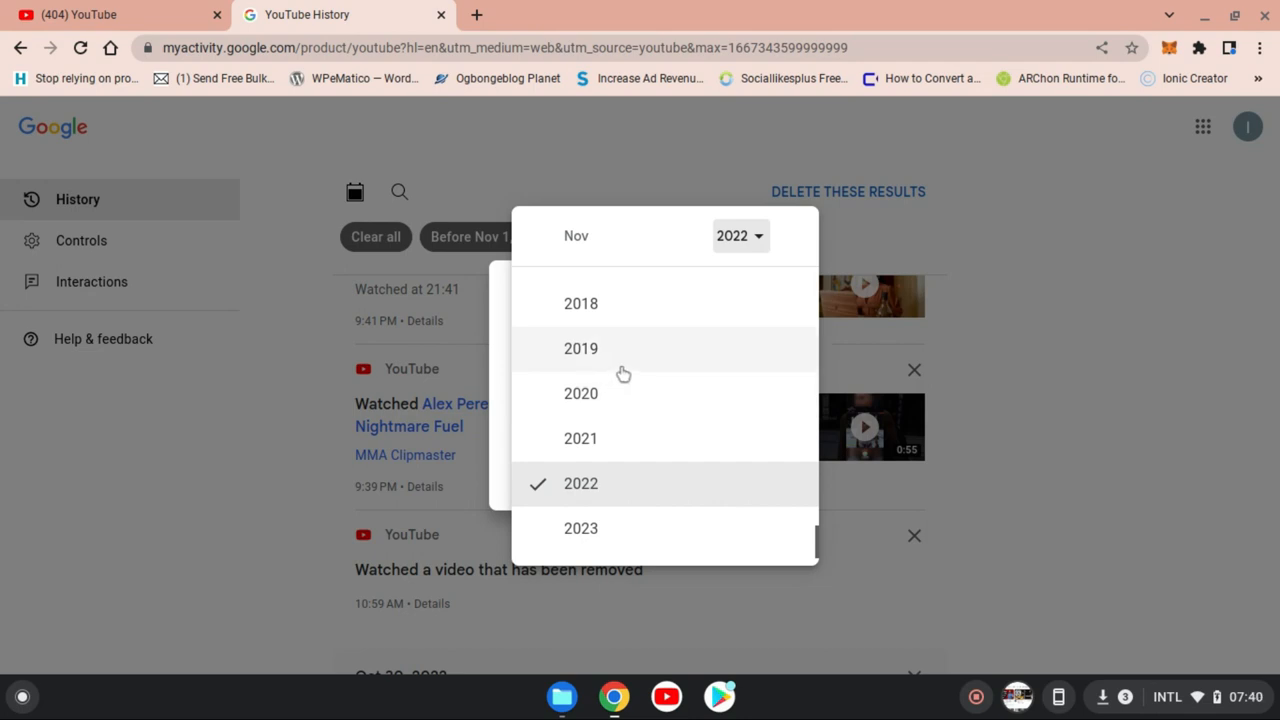
pyautogui.moveTo(620, 368)
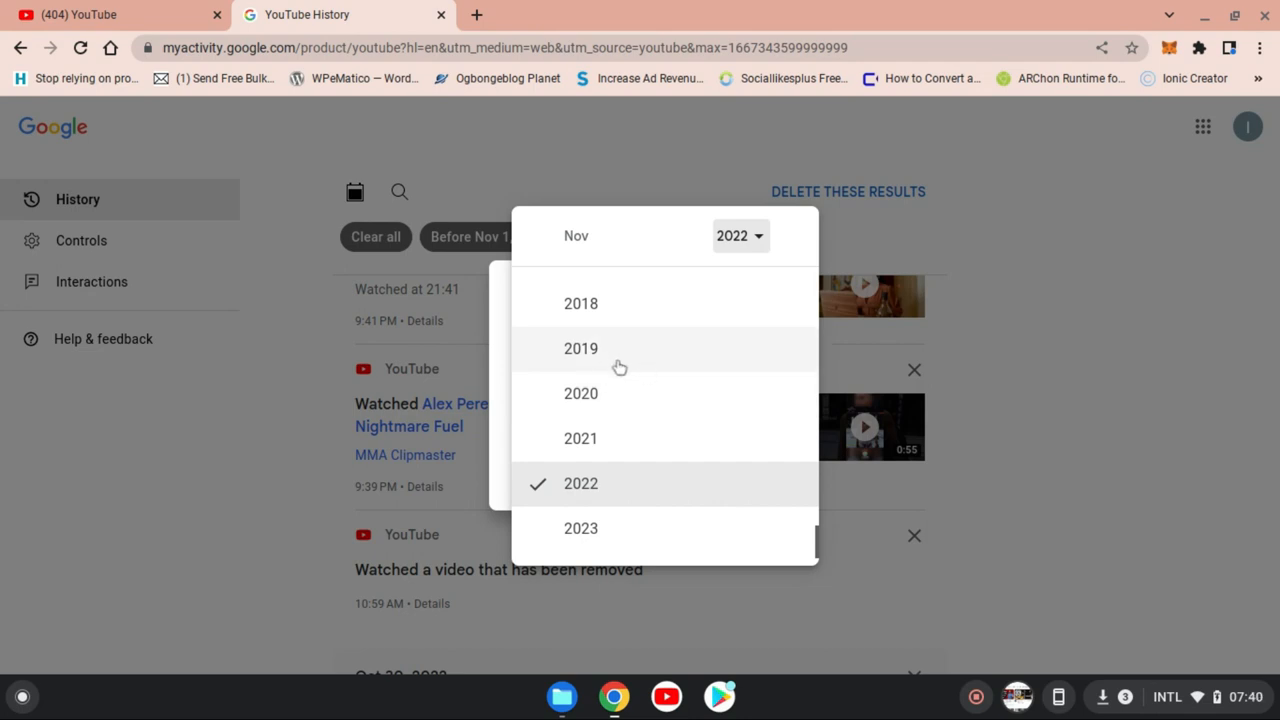
pyautogui.moveTo(618, 400)
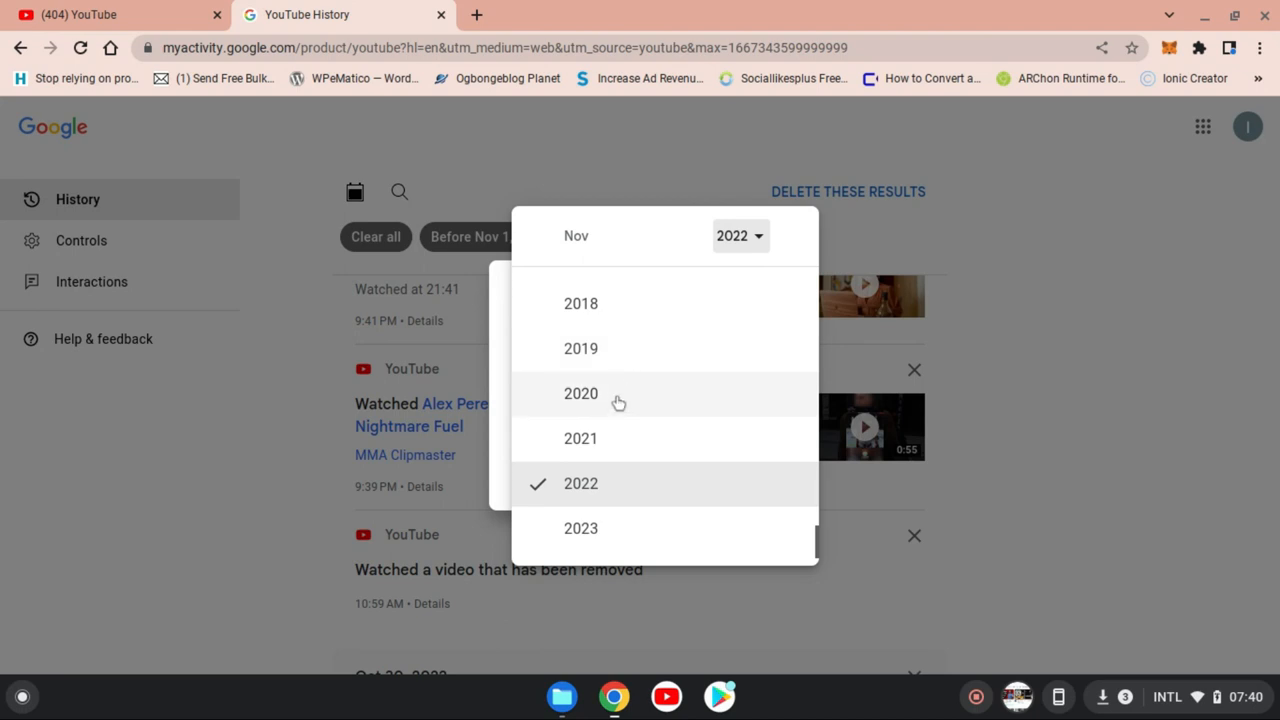
pyautogui.click(580, 348)
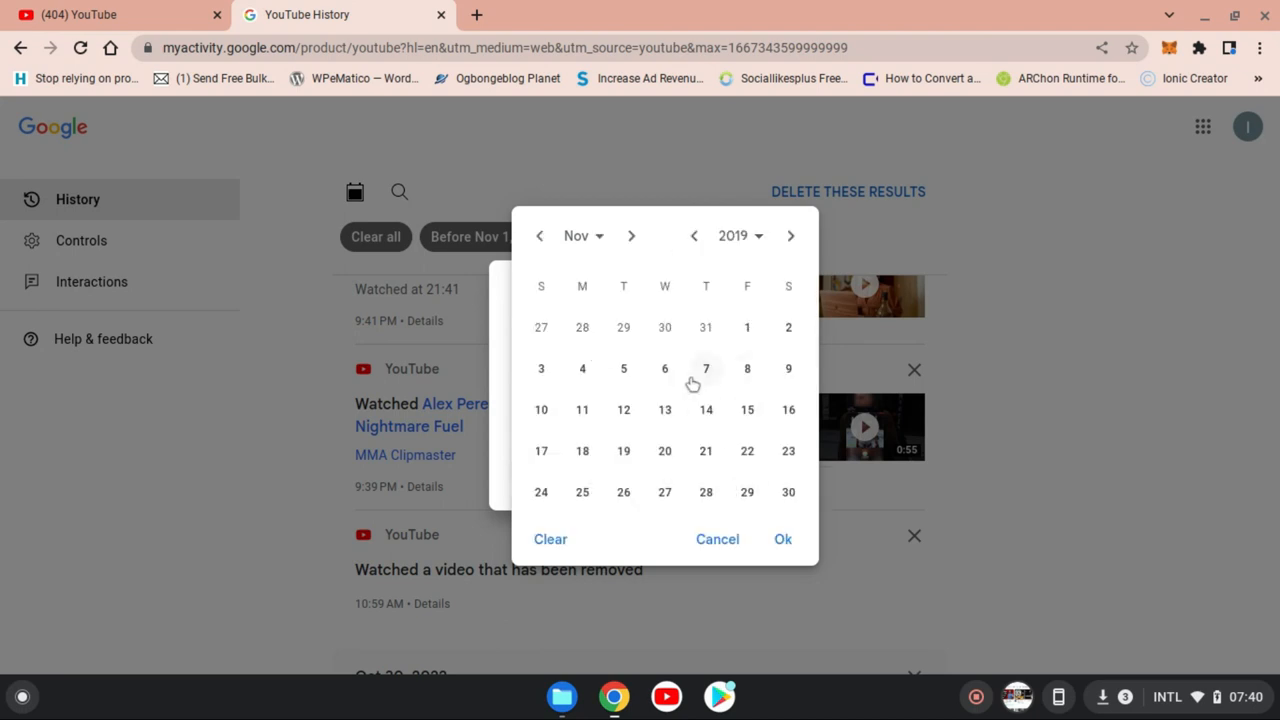
pyautogui.click(664, 368)
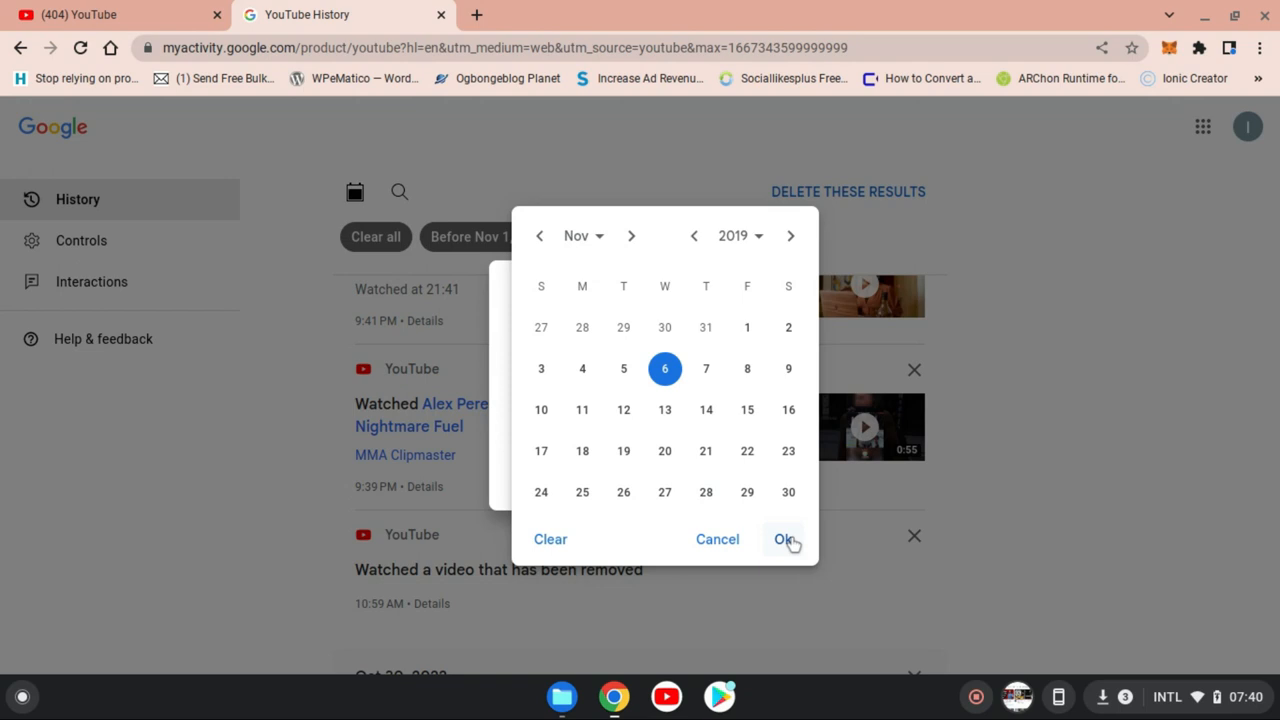
pyautogui.click(784, 540)
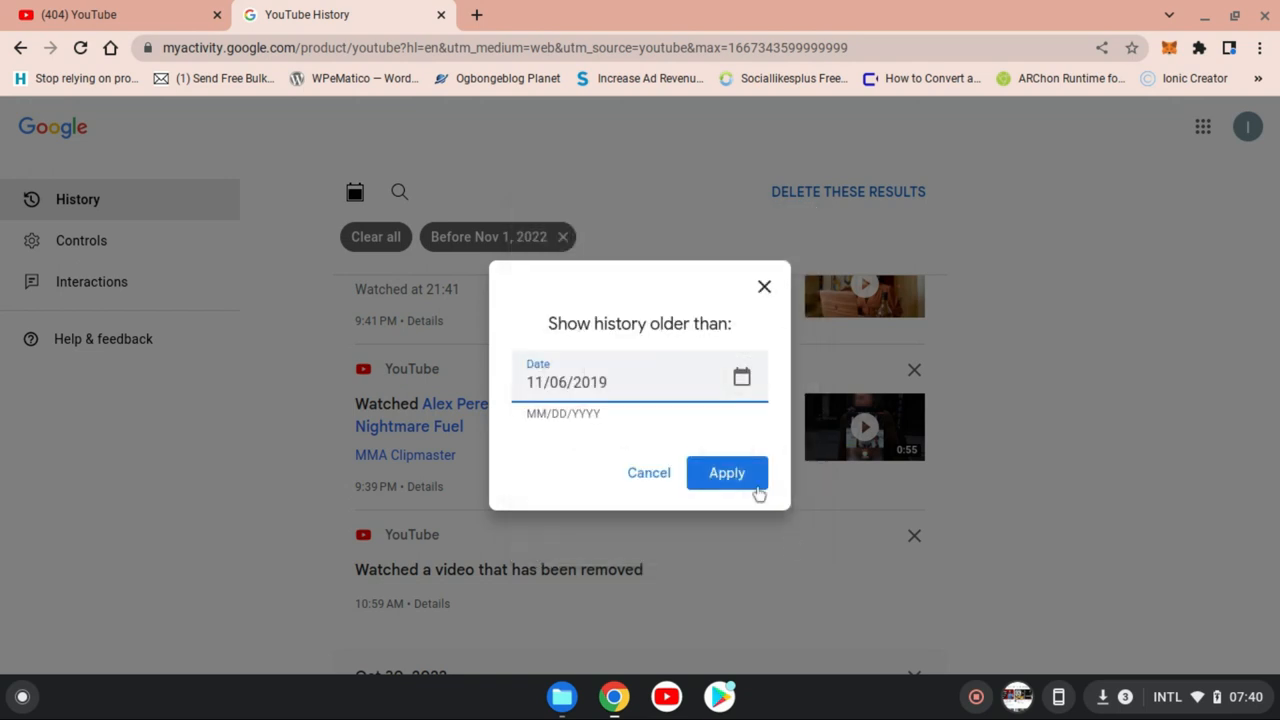
pyautogui.click(726, 472)
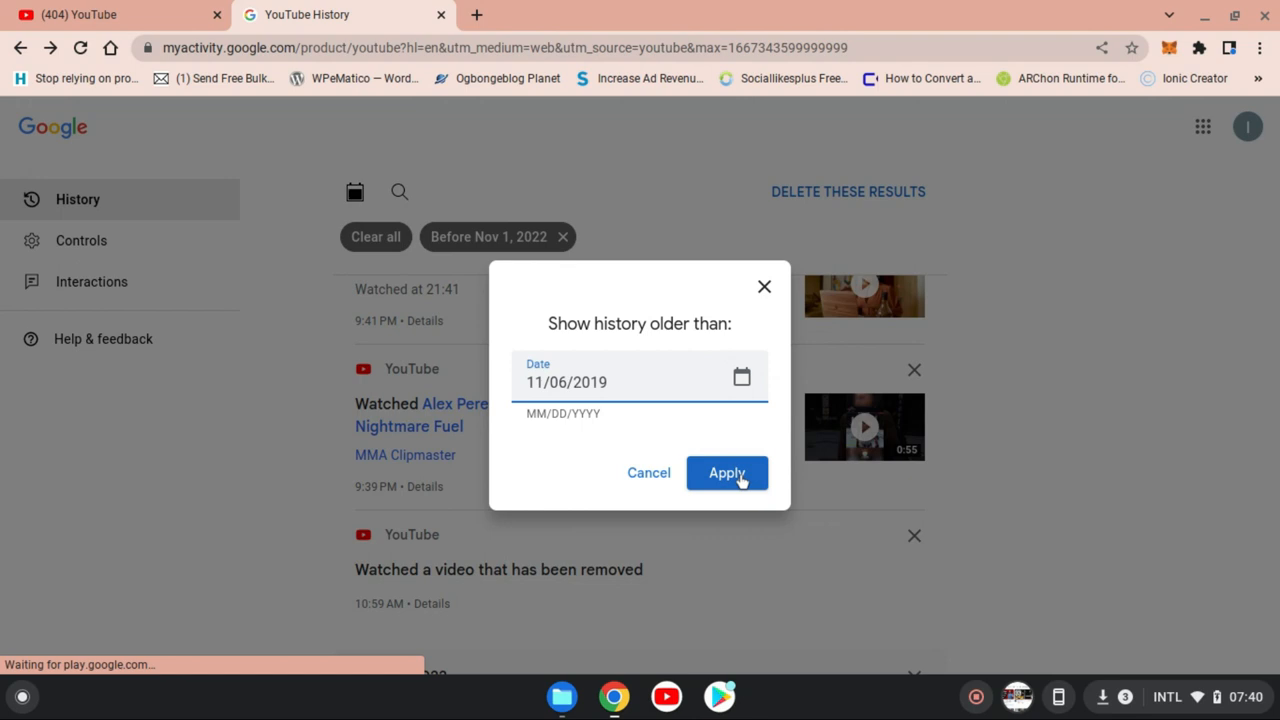
# Step: Load the before Nov 6, 2019 filtered history, which shows no results
pyautogui.click(728, 472)
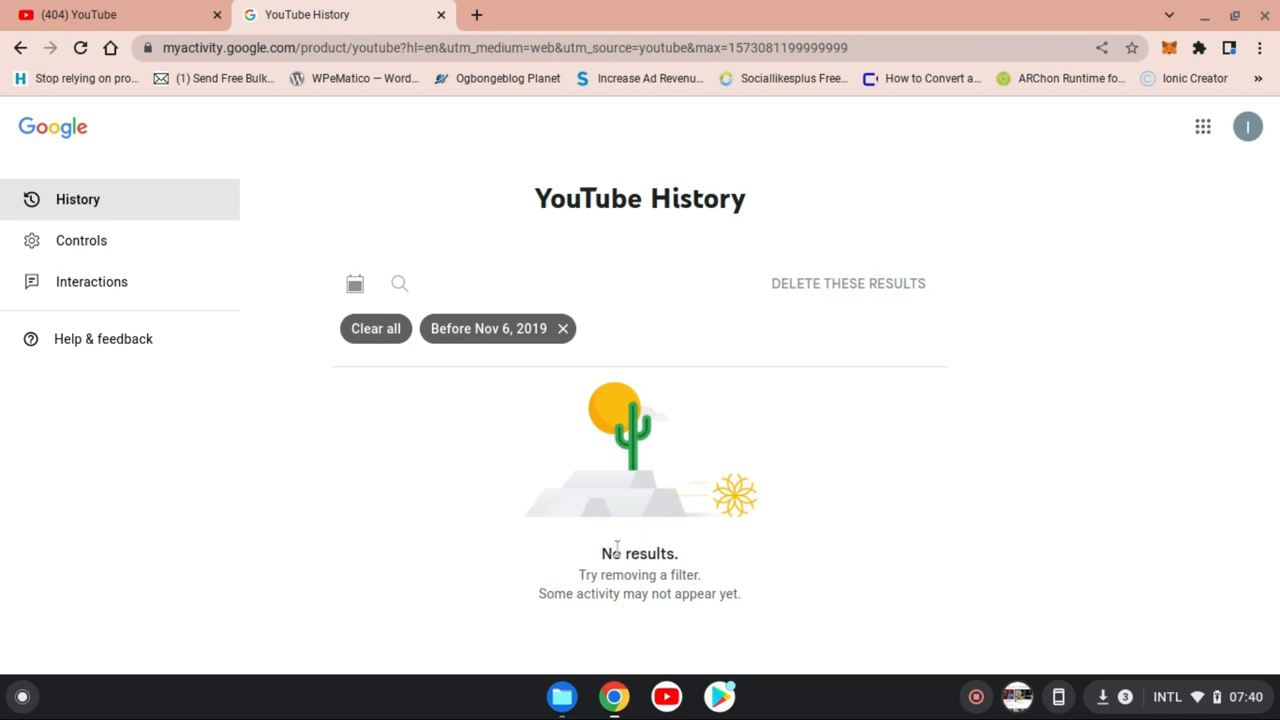
pyautogui.moveTo(428, 350)
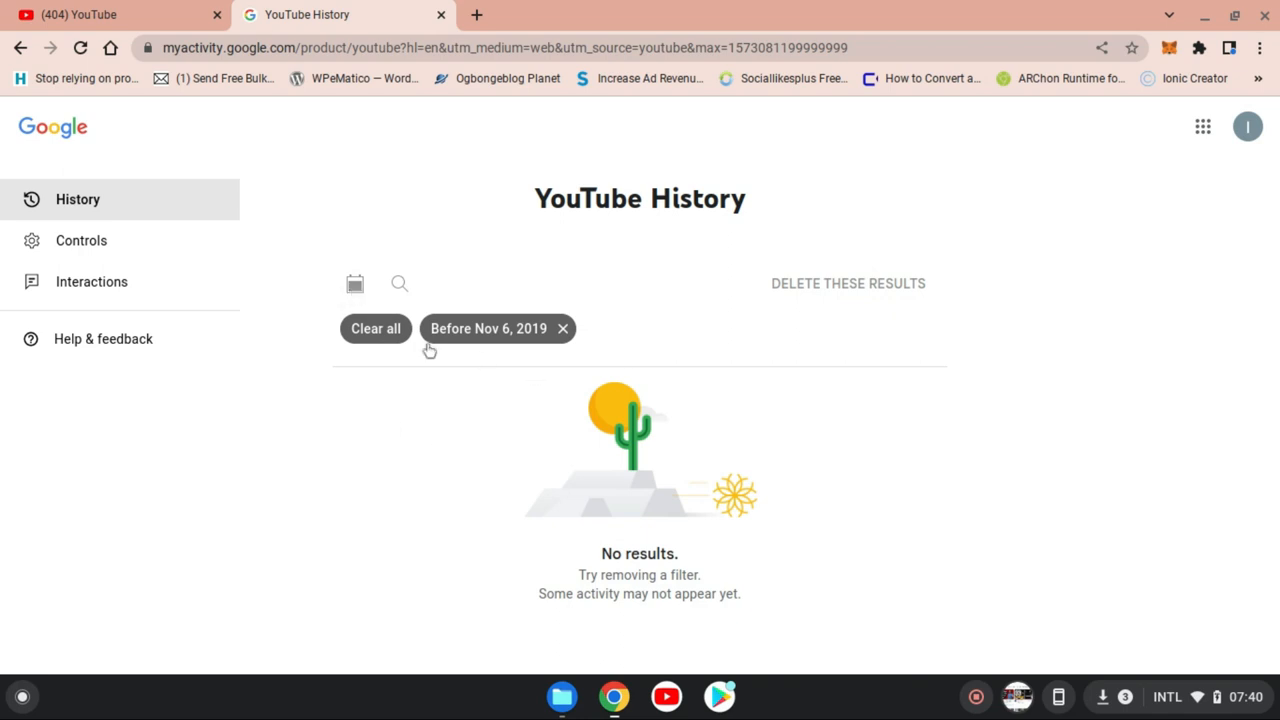
pyautogui.moveTo(644, 548)
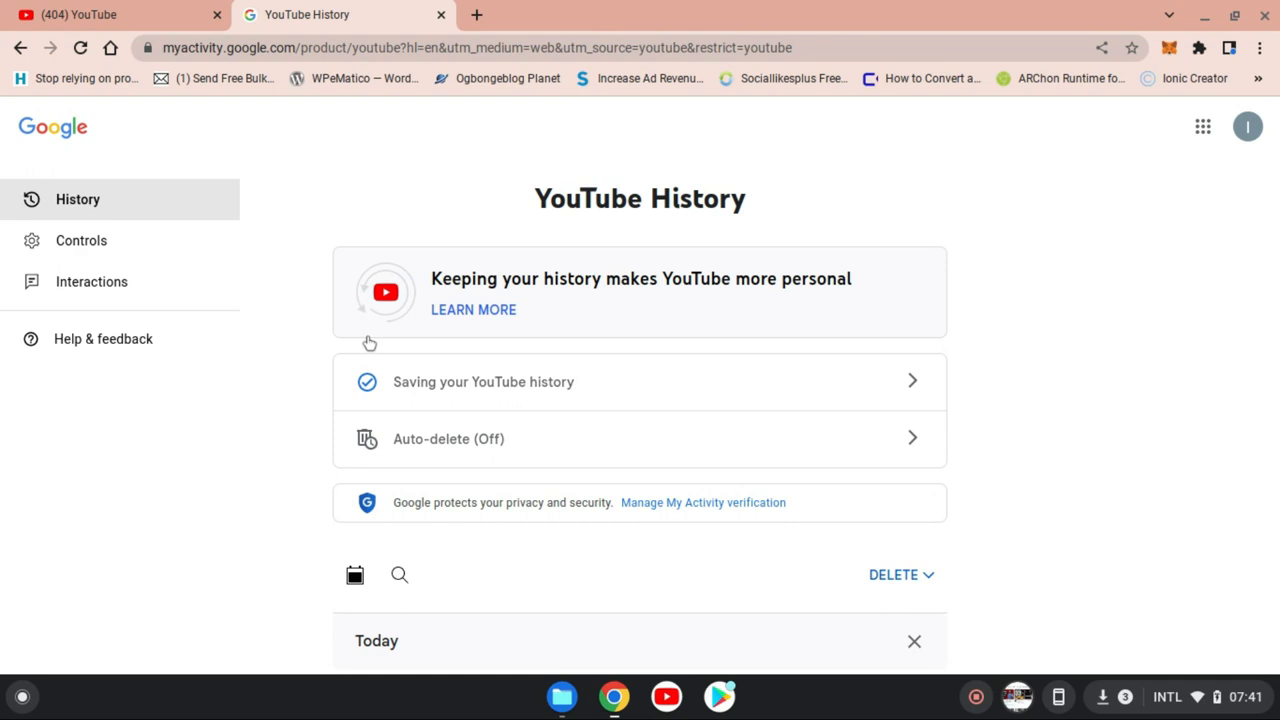
pyautogui.moveTo(700, 464)
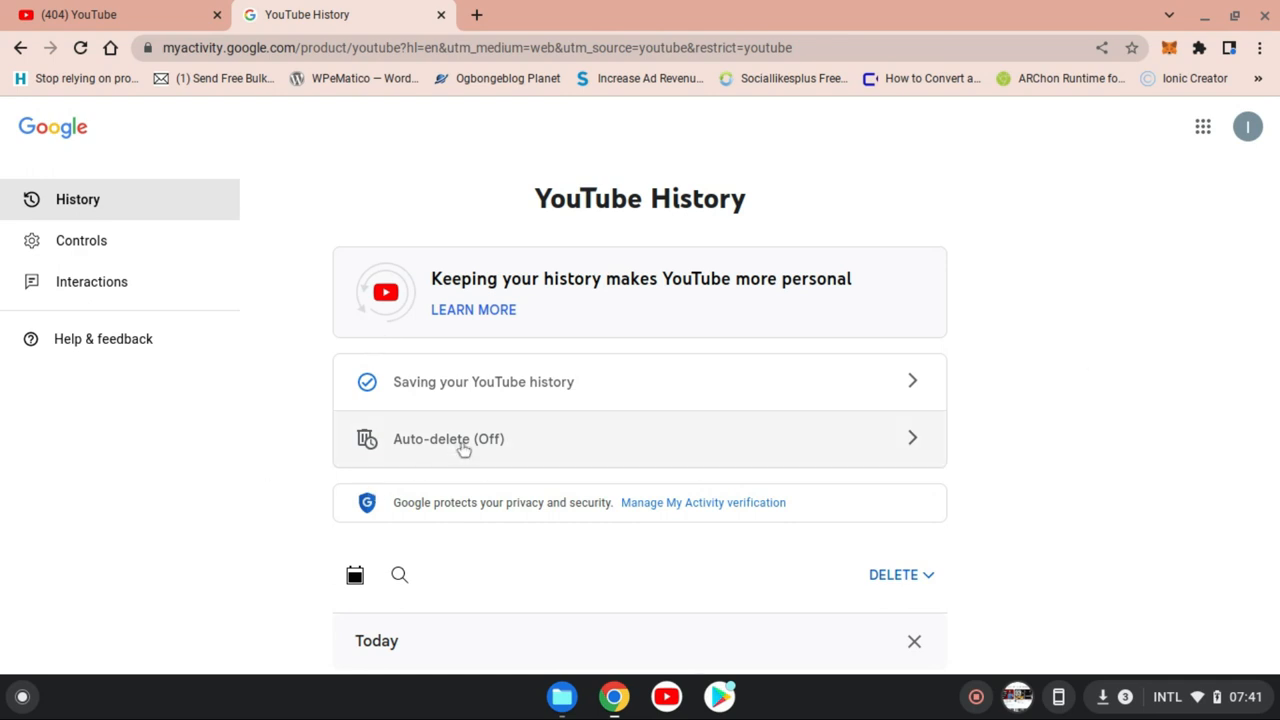
pyautogui.moveTo(514, 450)
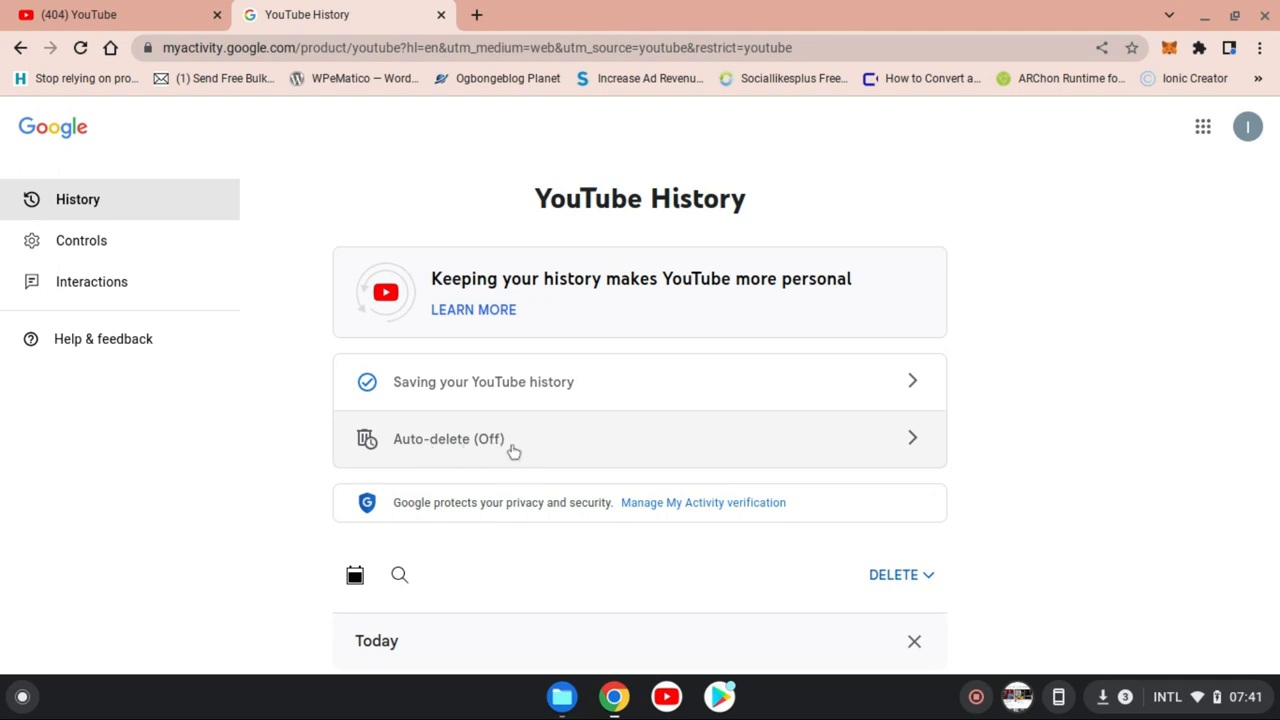
pyautogui.moveTo(408, 440)
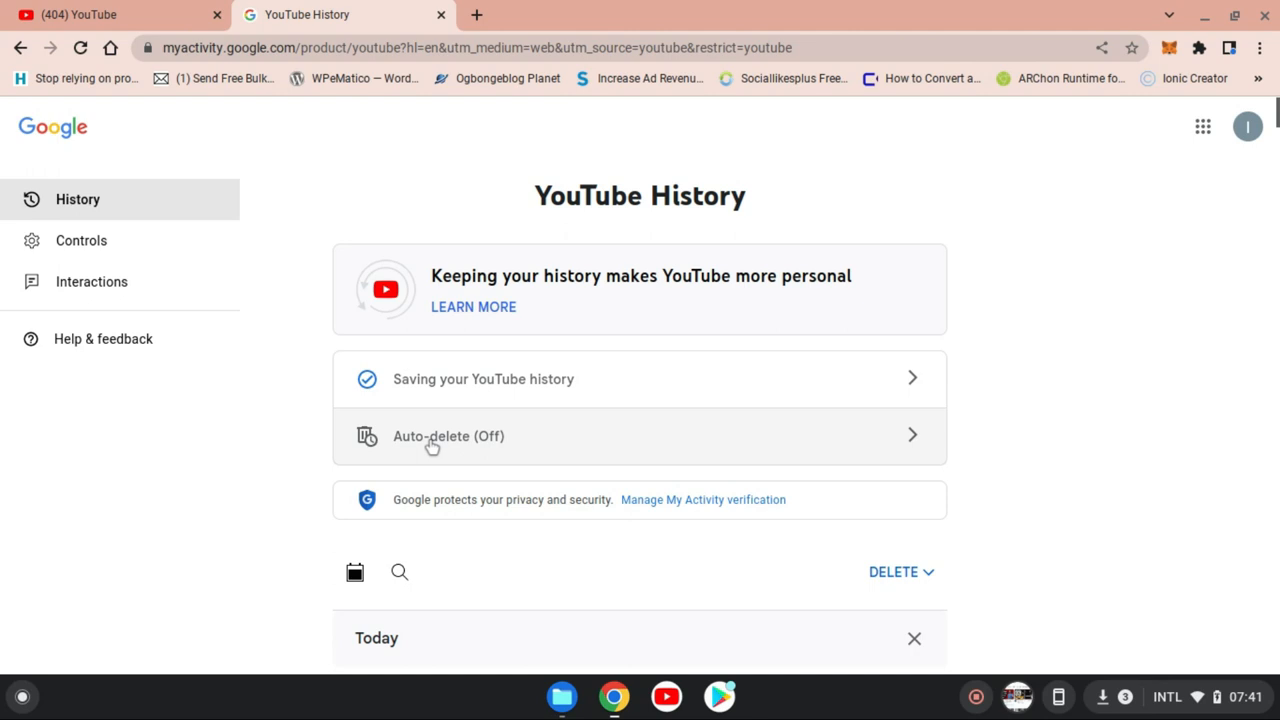
# Step: Review the full YouTube History after the date filter is cleared
pyautogui.scroll(-3)
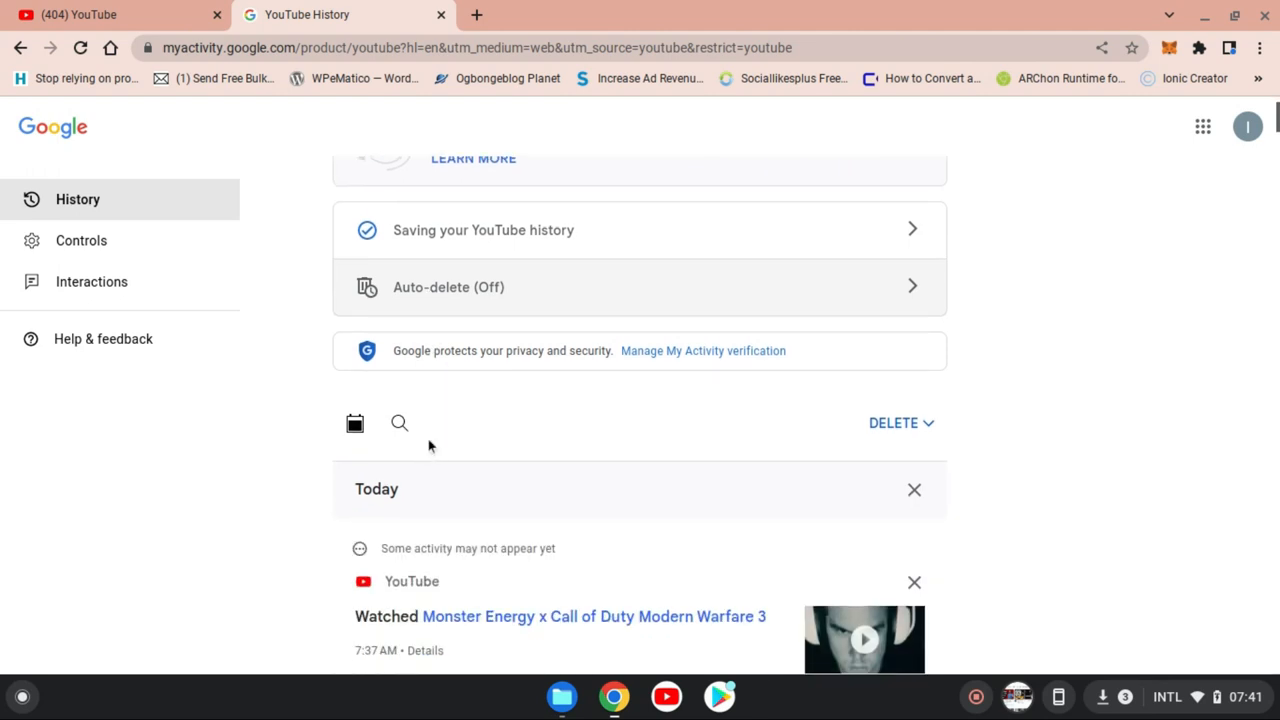
# Step: Choose December 1, 2022 as the show-history-older-than cutoff date
pyautogui.click(356, 424)
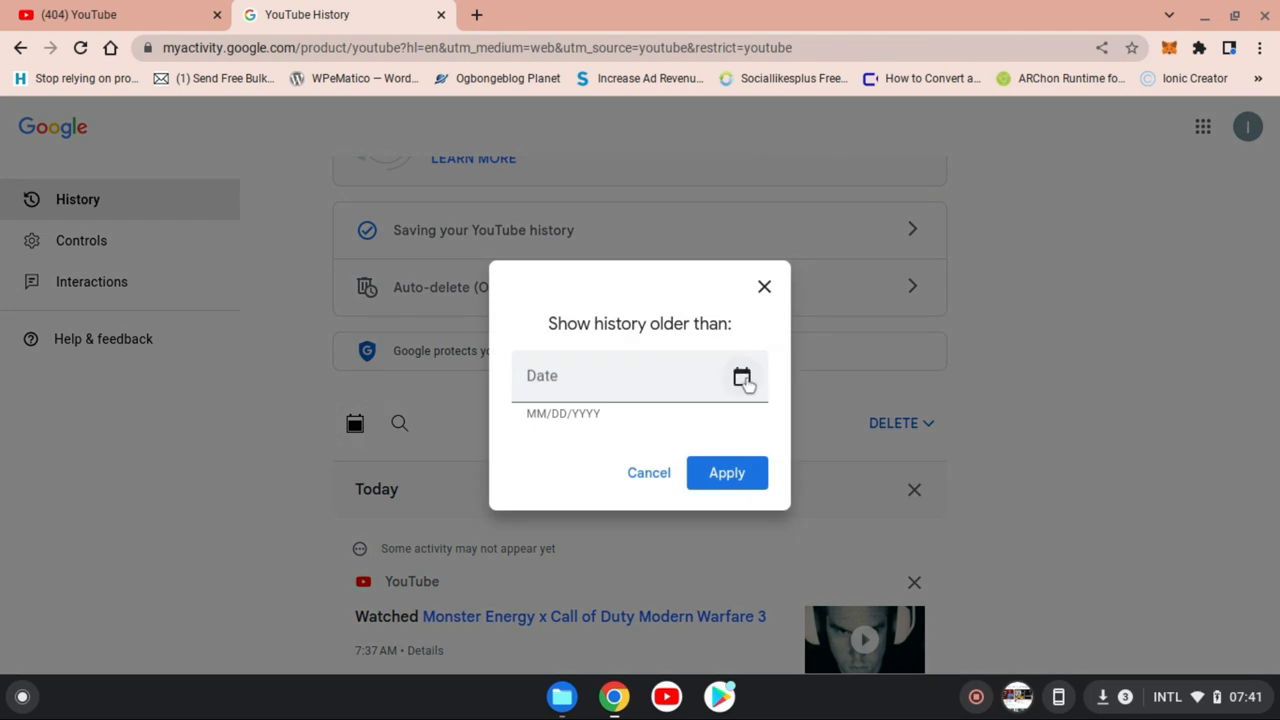
pyautogui.click(744, 376)
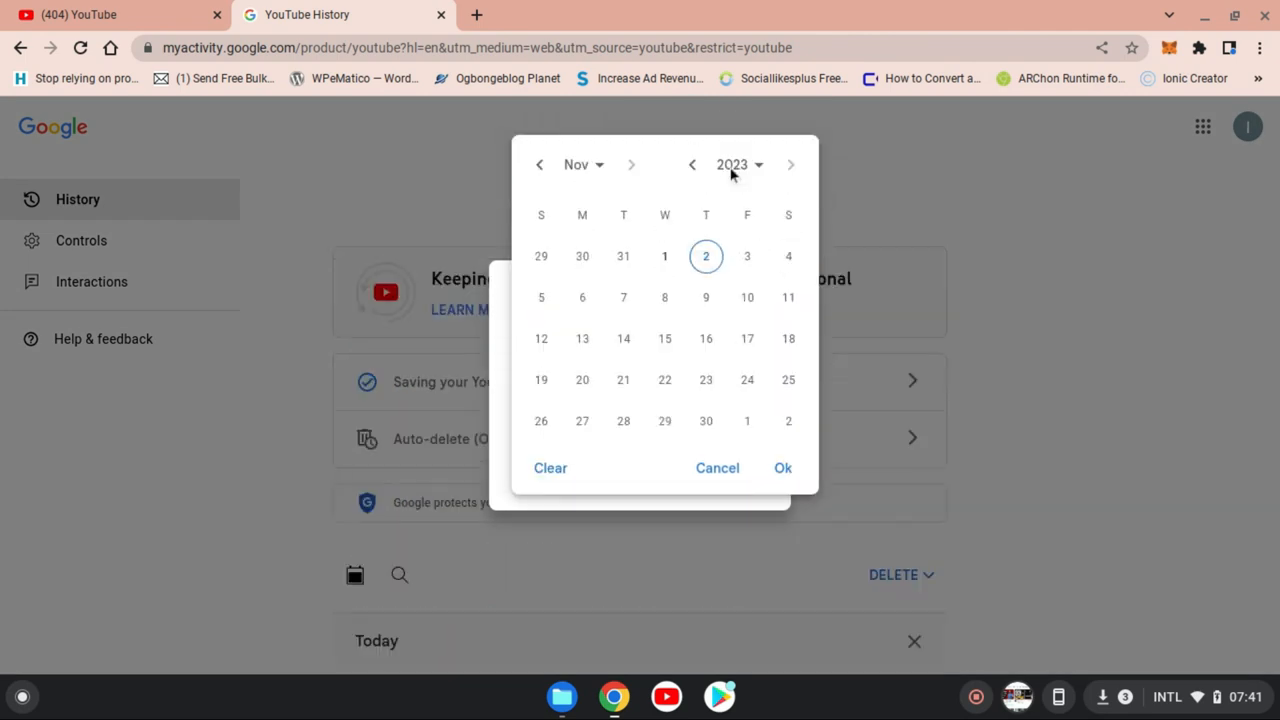
pyautogui.click(740, 164)
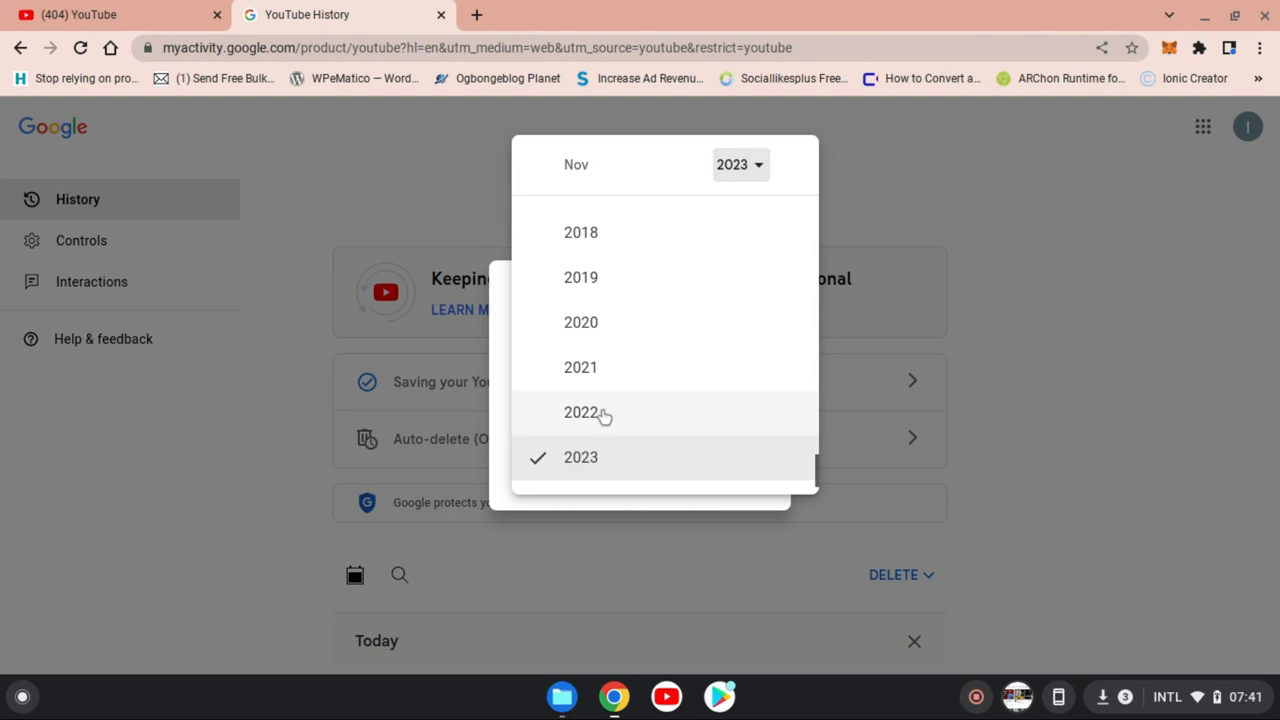
pyautogui.click(580, 412)
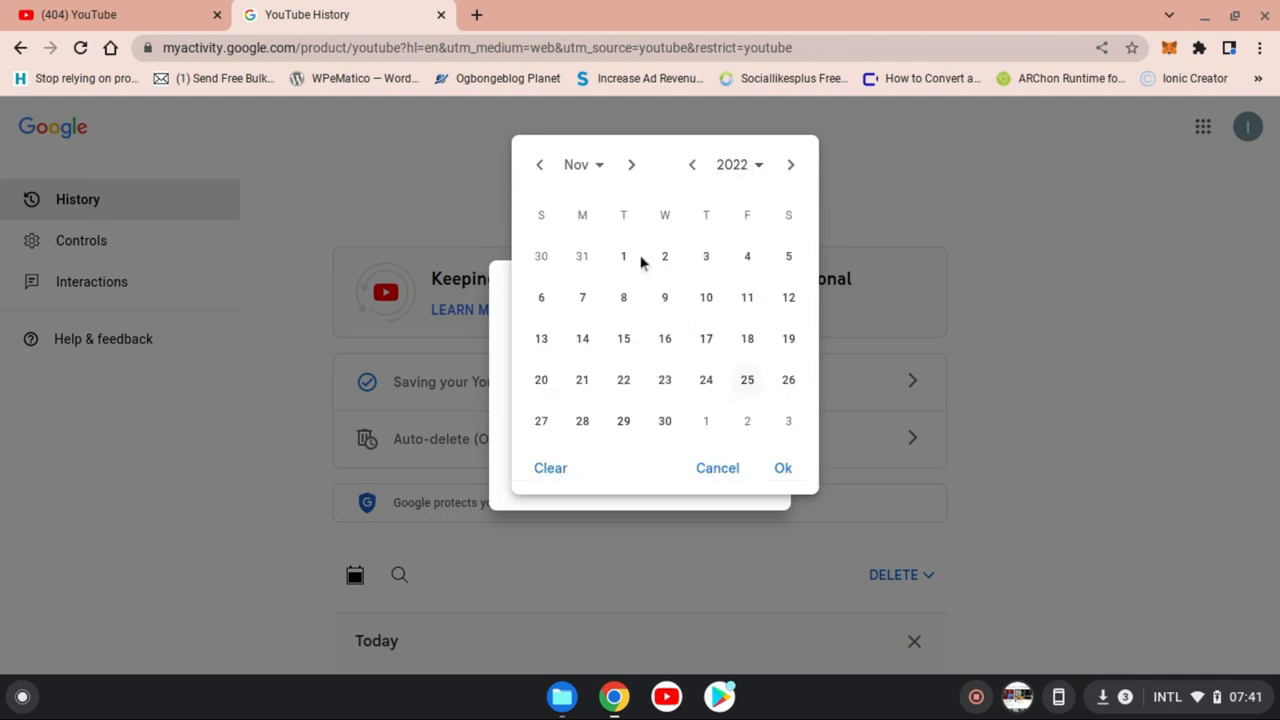
pyautogui.click(632, 164)
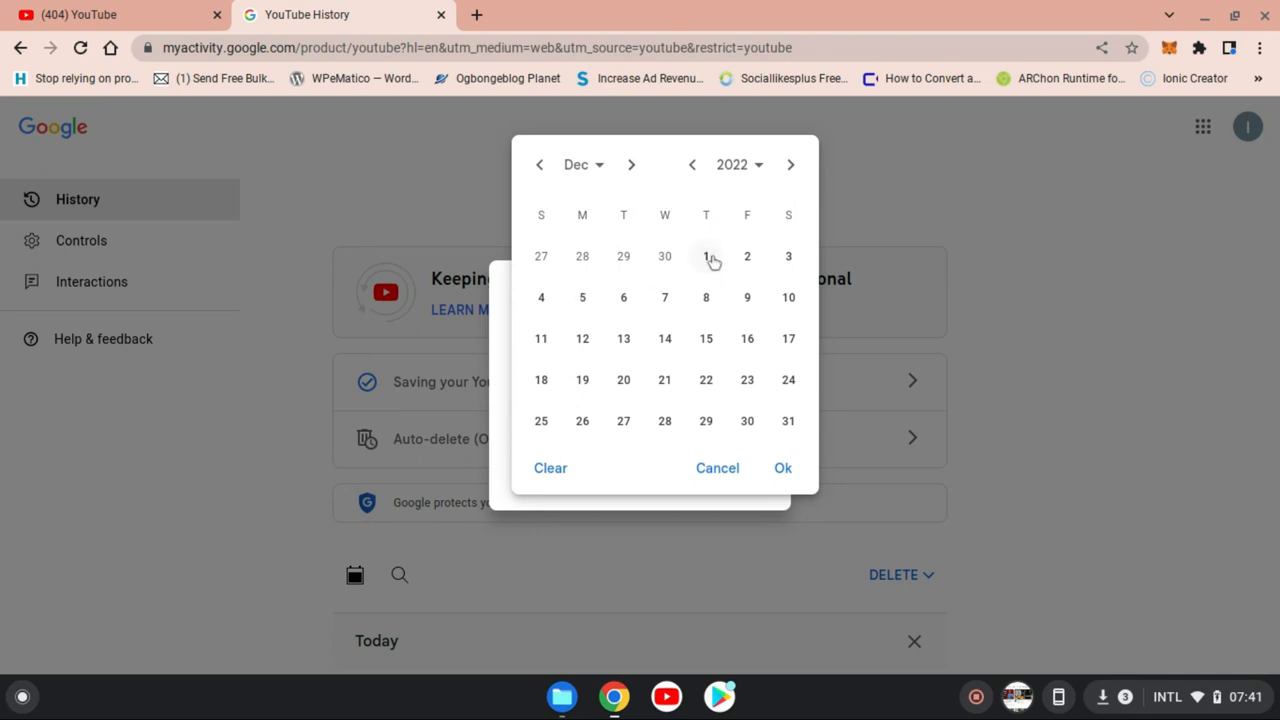
pyautogui.click(704, 256)
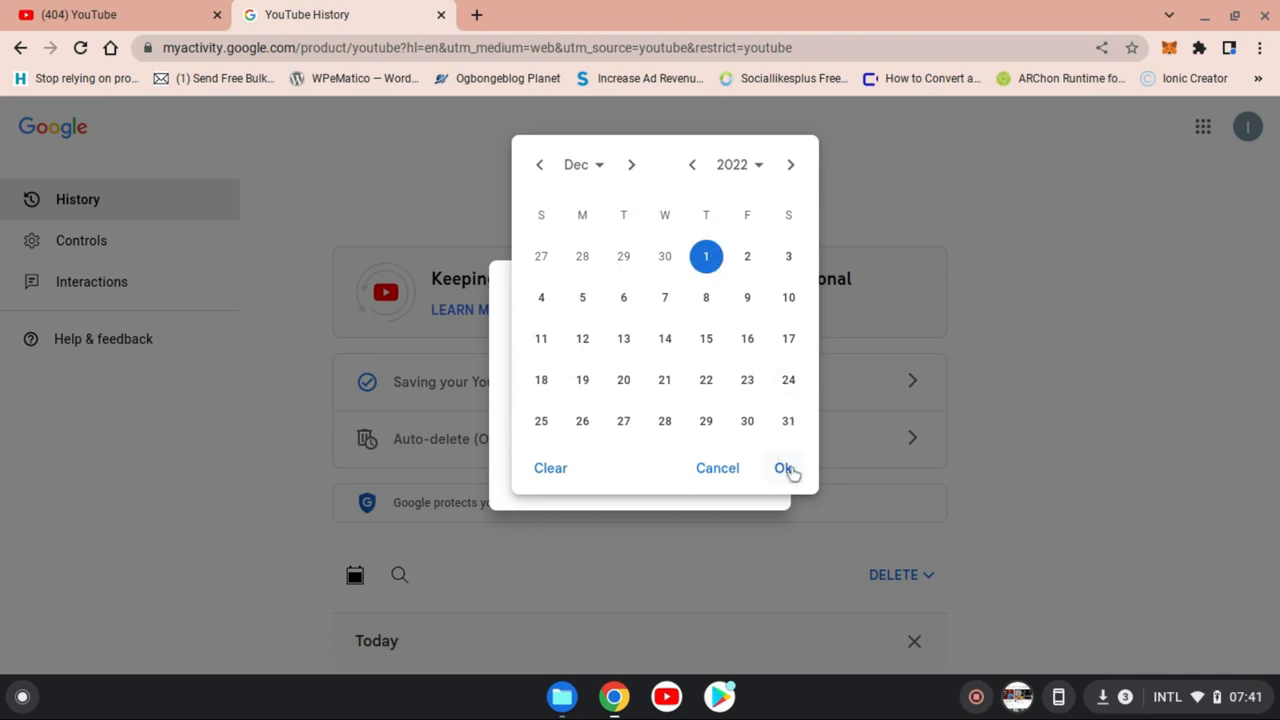
pyautogui.click(784, 468)
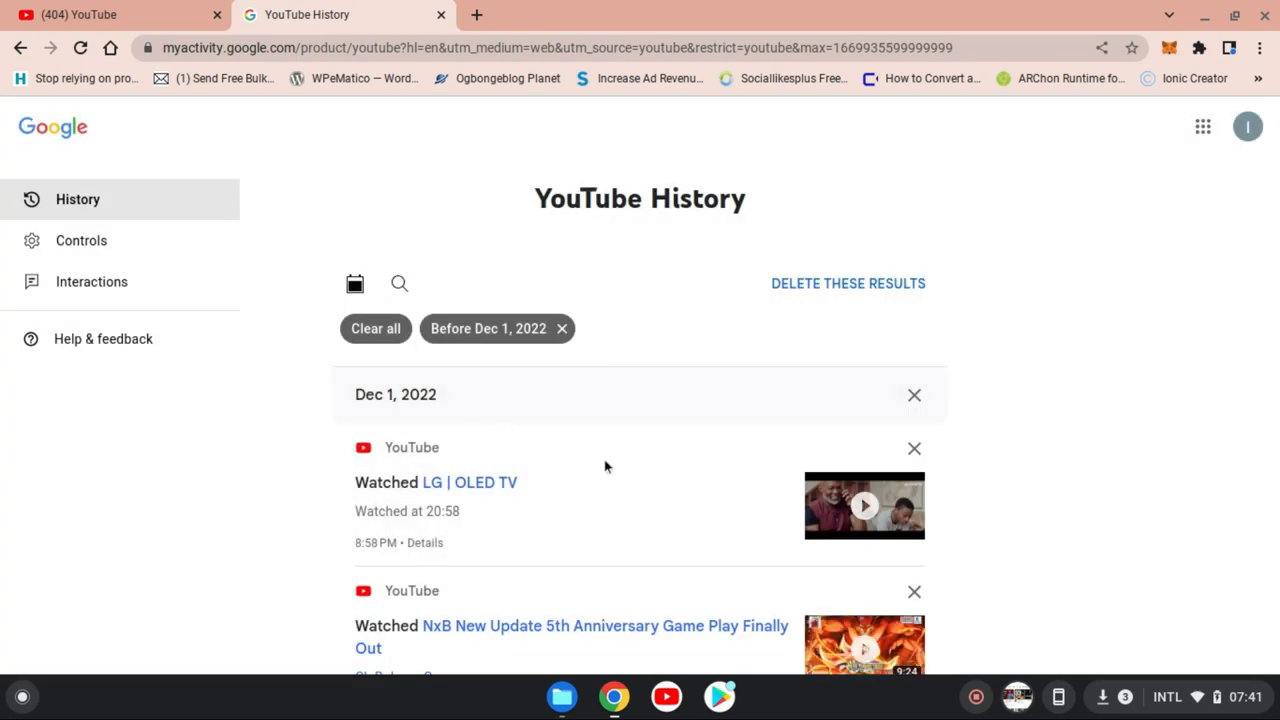
pyautogui.moveTo(780, 492)
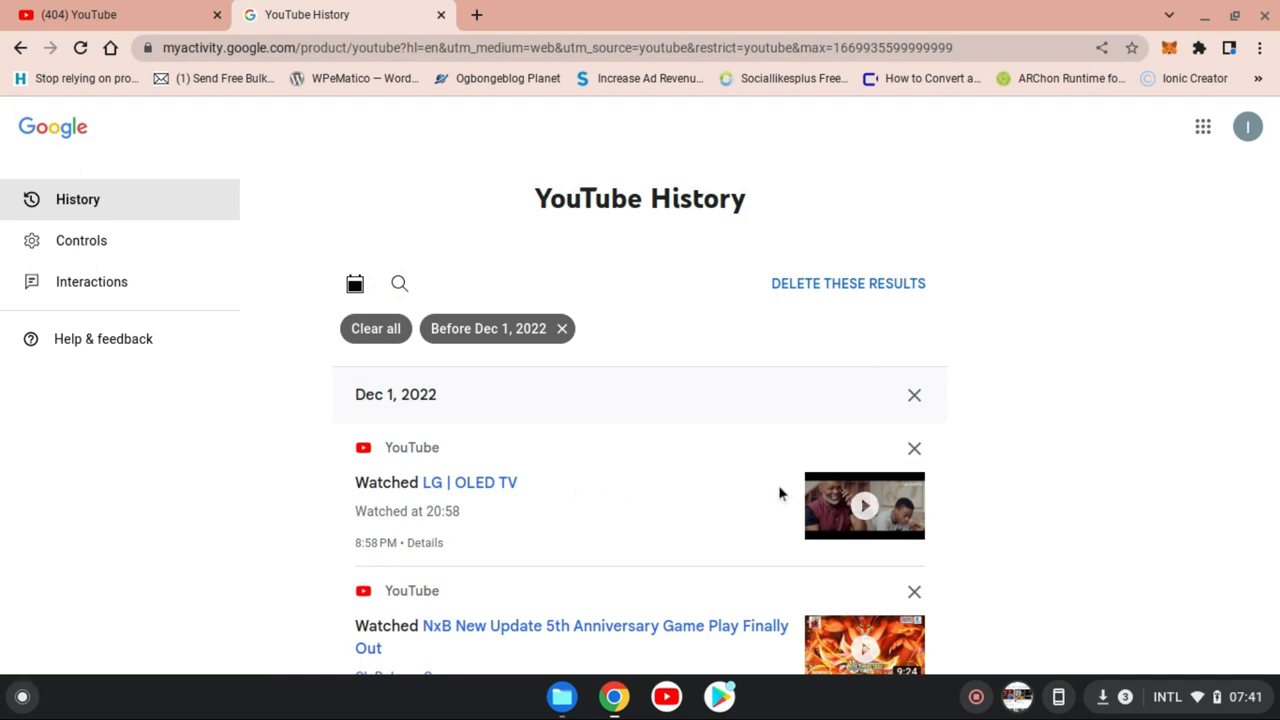
pyautogui.moveTo(546, 596)
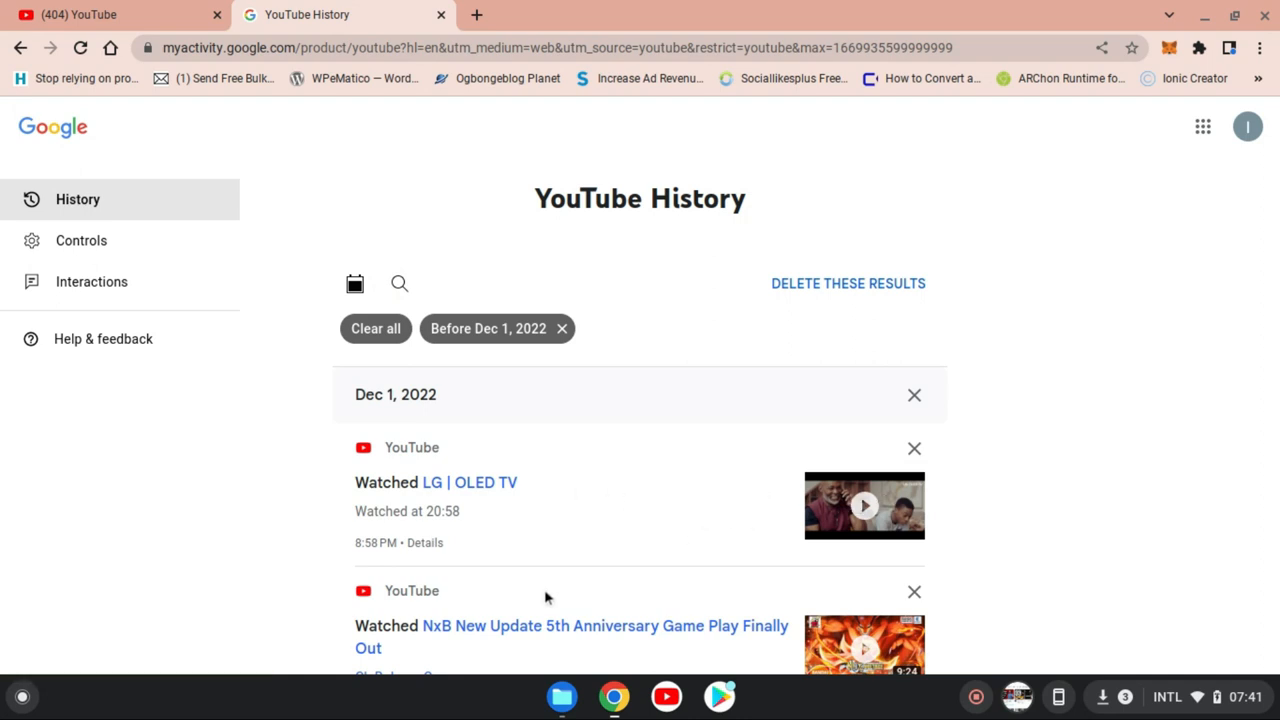
# Step: Review the videos watched before Dec 1, 2022 in the filtered history
pyautogui.scroll(-3)
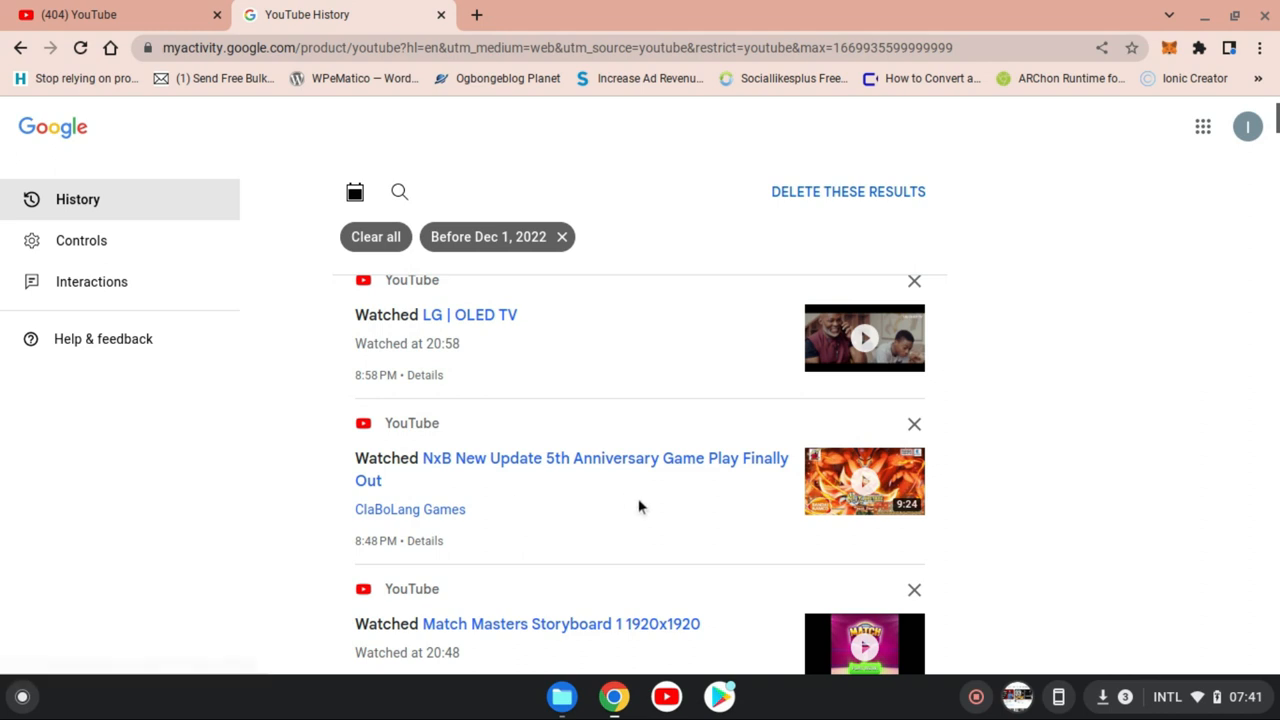
pyautogui.scroll(-3)
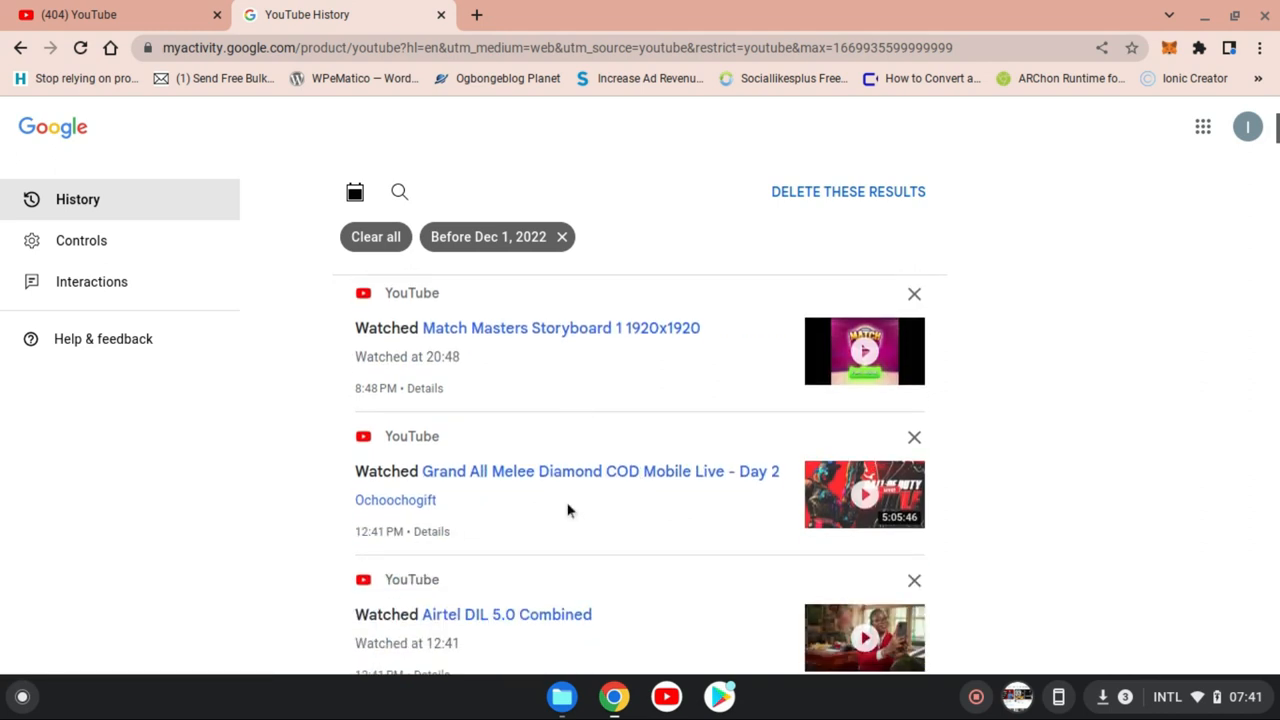
pyautogui.moveTo(816, 584)
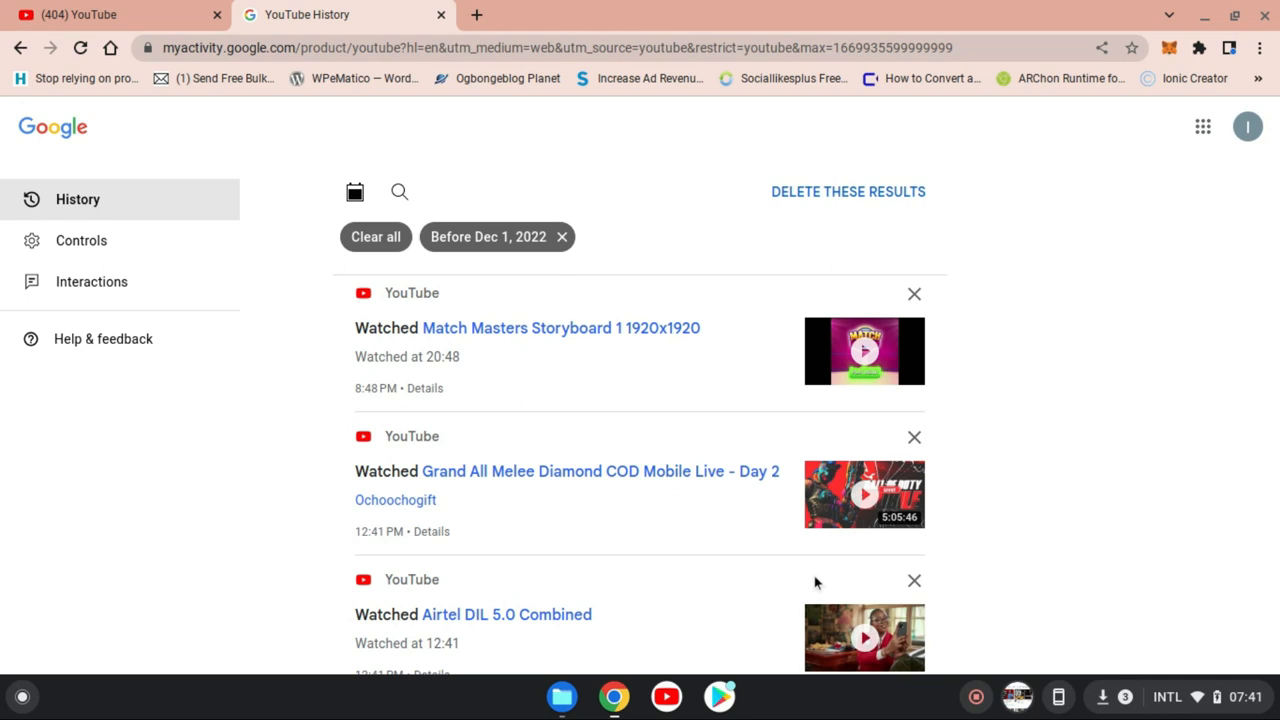
pyautogui.moveTo(824, 584)
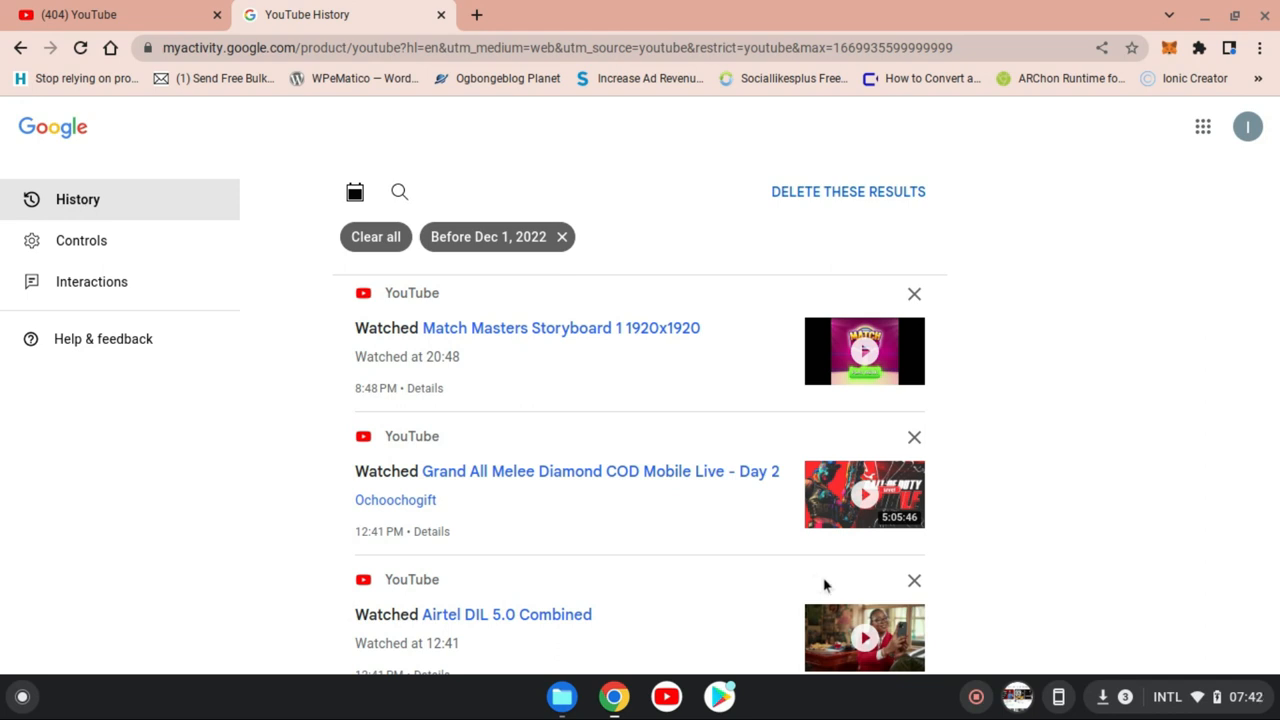